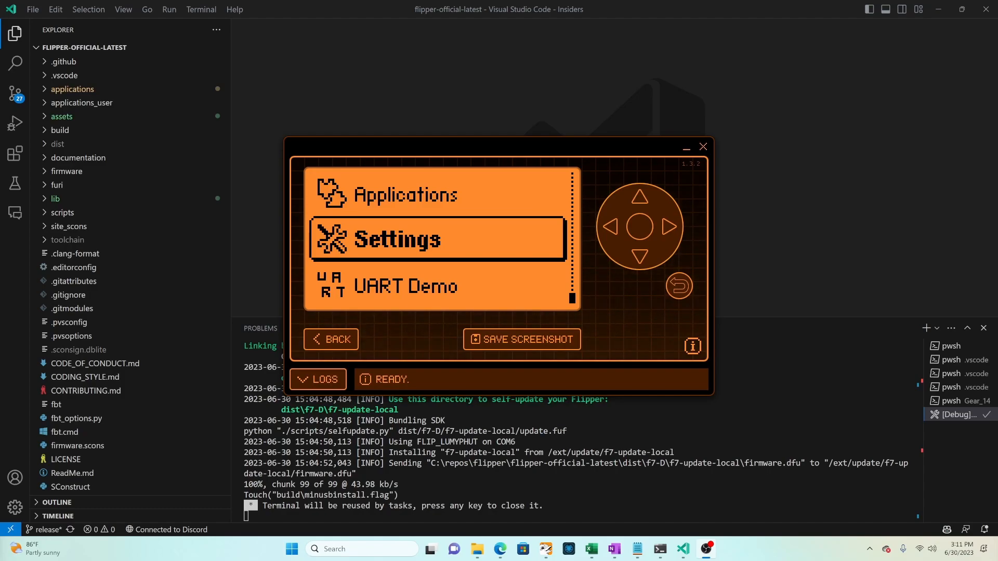
mouse_move(57, 30)
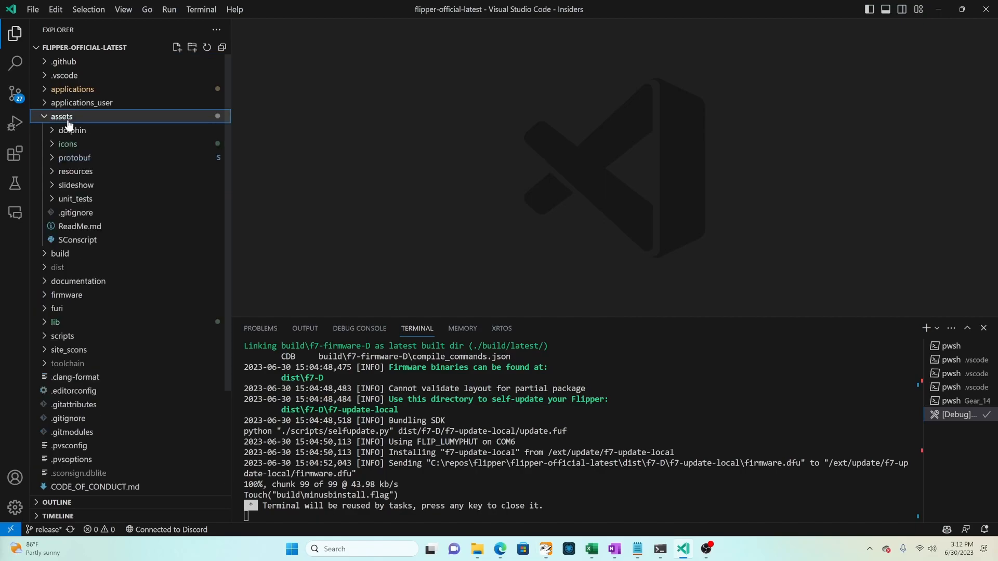
Step: Expand assets/icons/MainMenu in the Explorer to reveal the icon folders
click(68, 143)
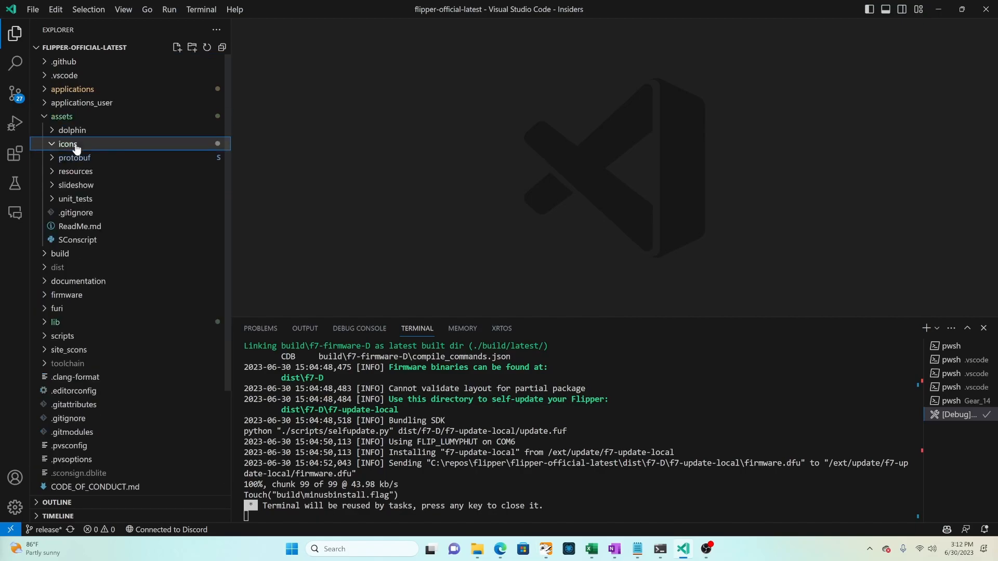
click(68, 143)
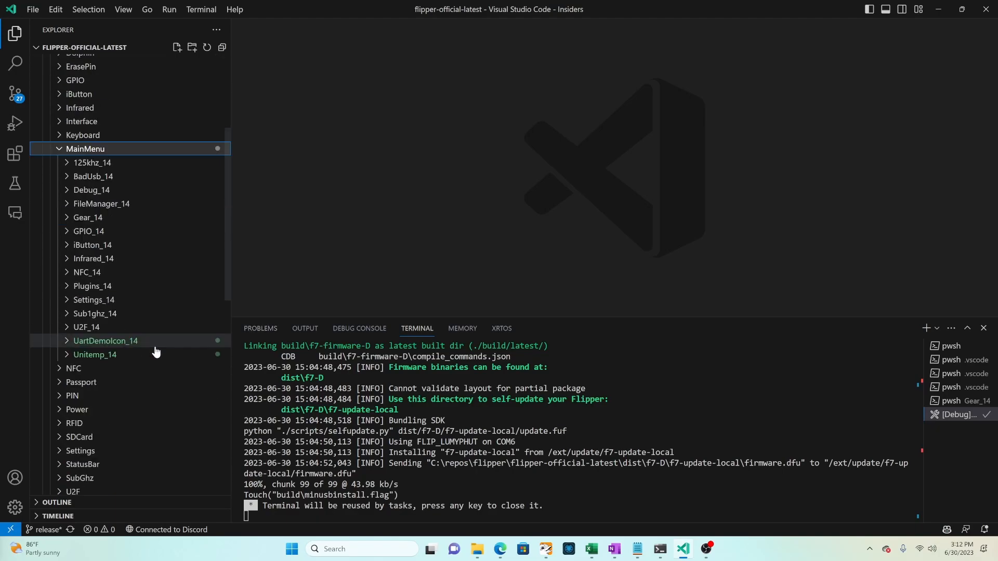
mouse_move(93, 246)
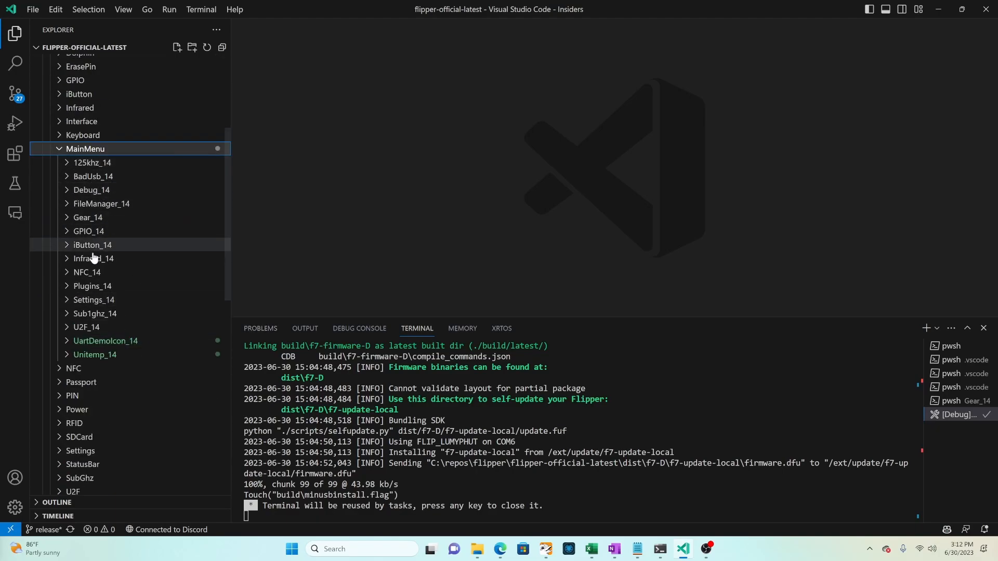
mouse_move(86, 328)
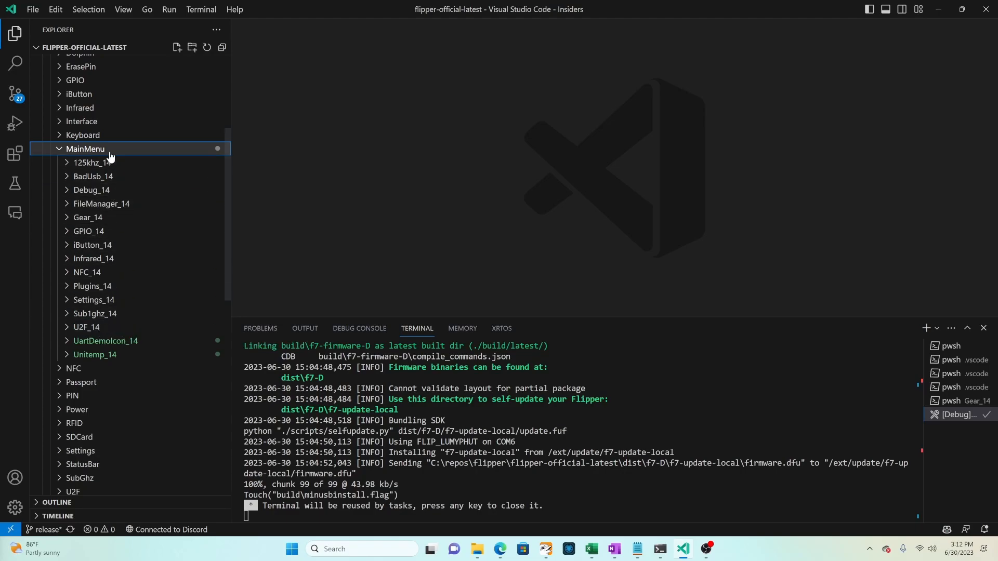
Step: Rename Settings_14 to Settings_Old_14, create a new Settings_14 folder and copy frame_rate into it
click(95, 299)
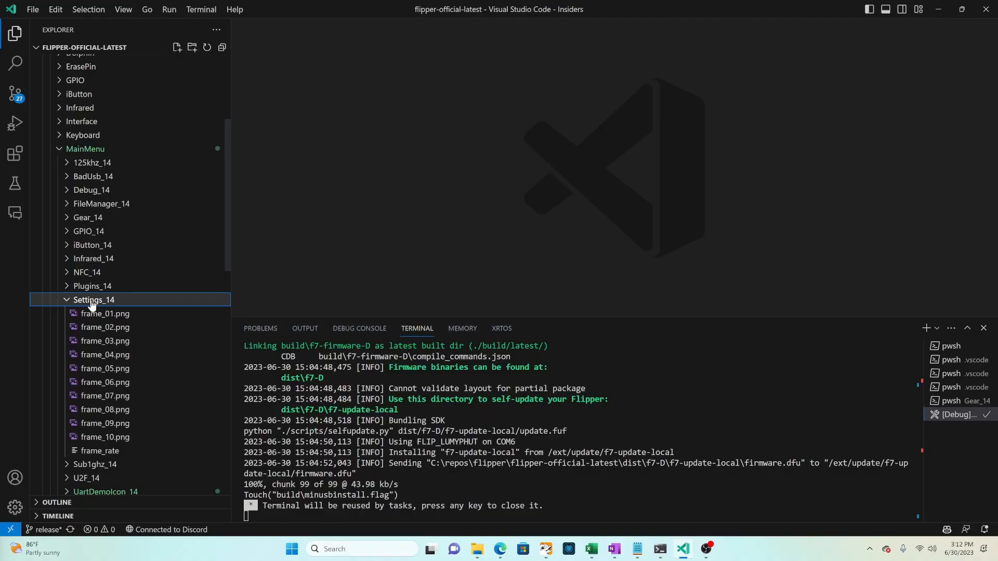
right_click(94, 300)
text(Old_)
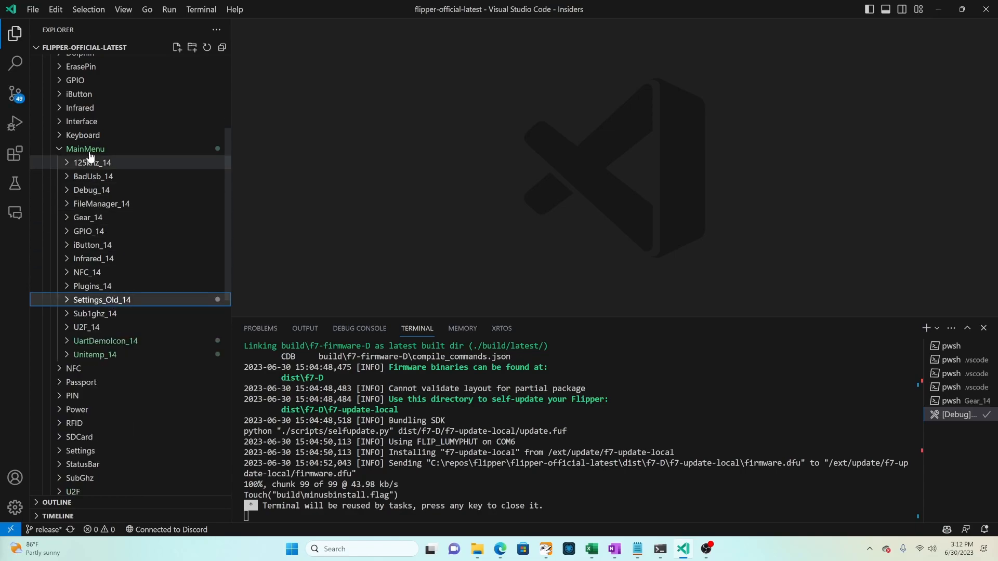
right_click(84, 148)
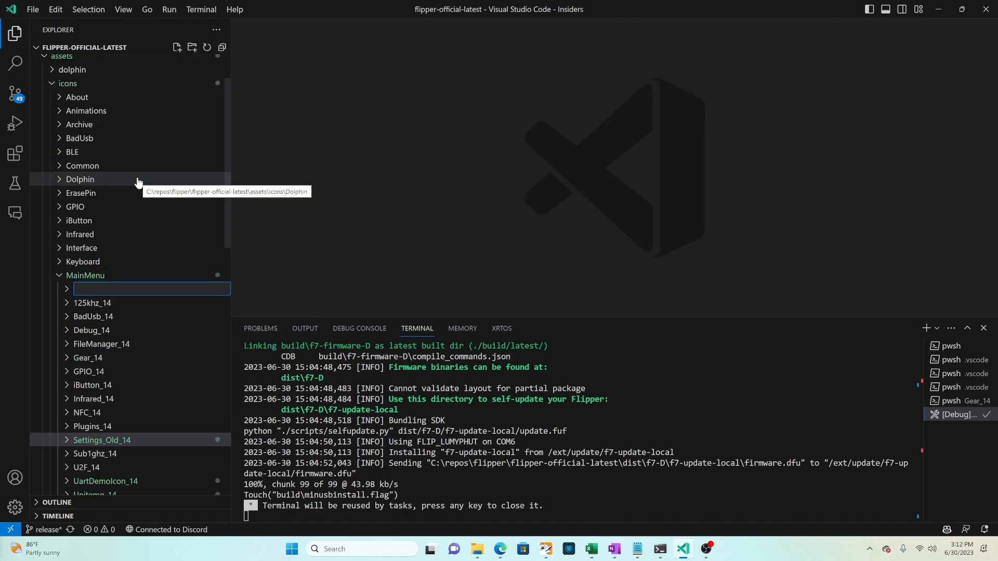
text(Settings_14)
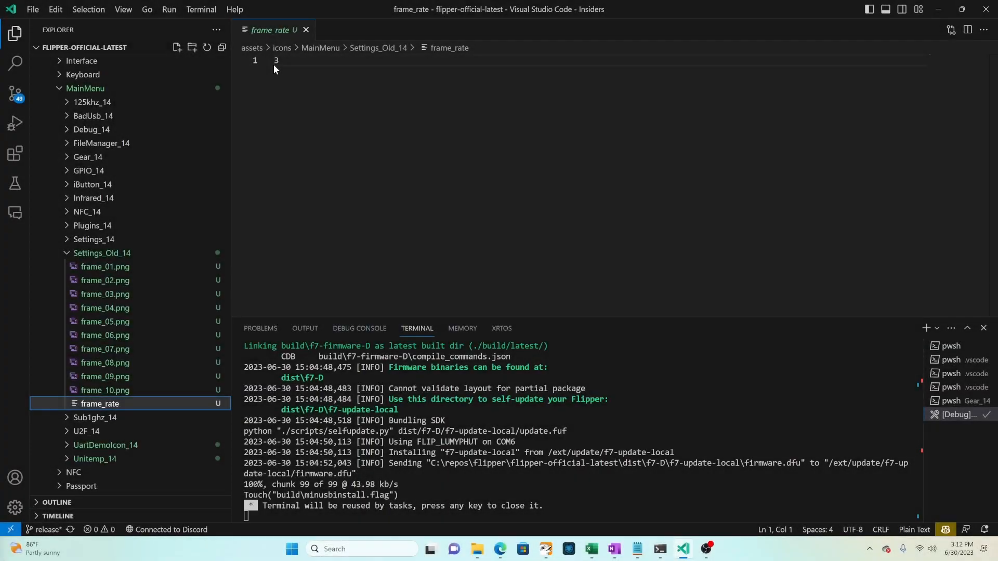
right_click(100, 403)
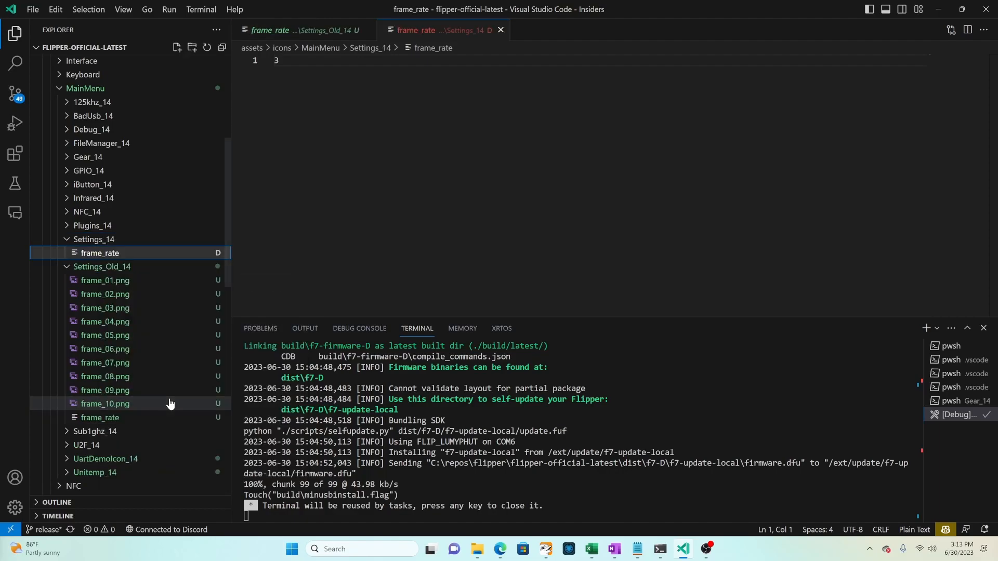
Step: Copy frame_01.png into Settings_14, reveal it in File Explorer and list programs to open it
right_click(104, 280)
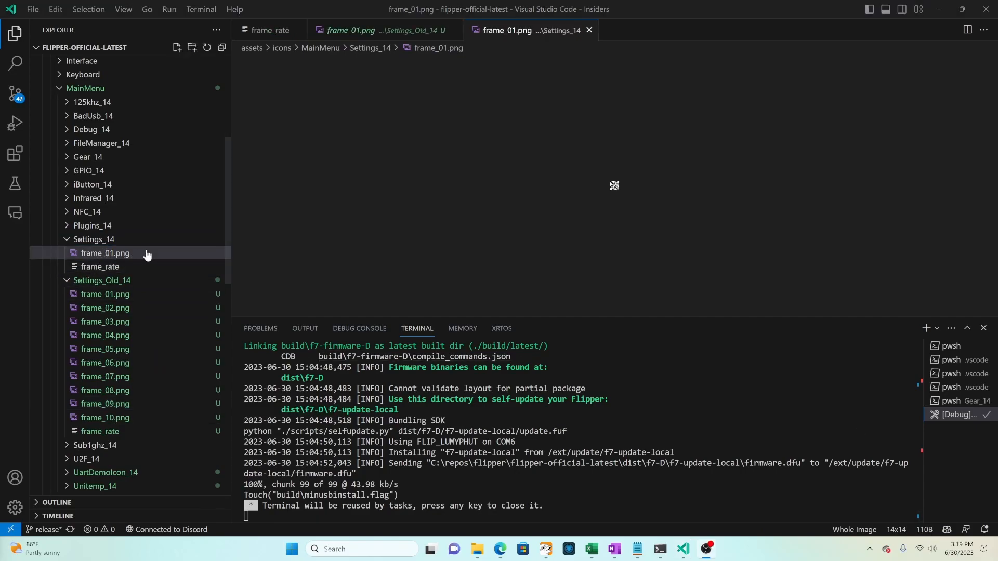
right_click(105, 252)
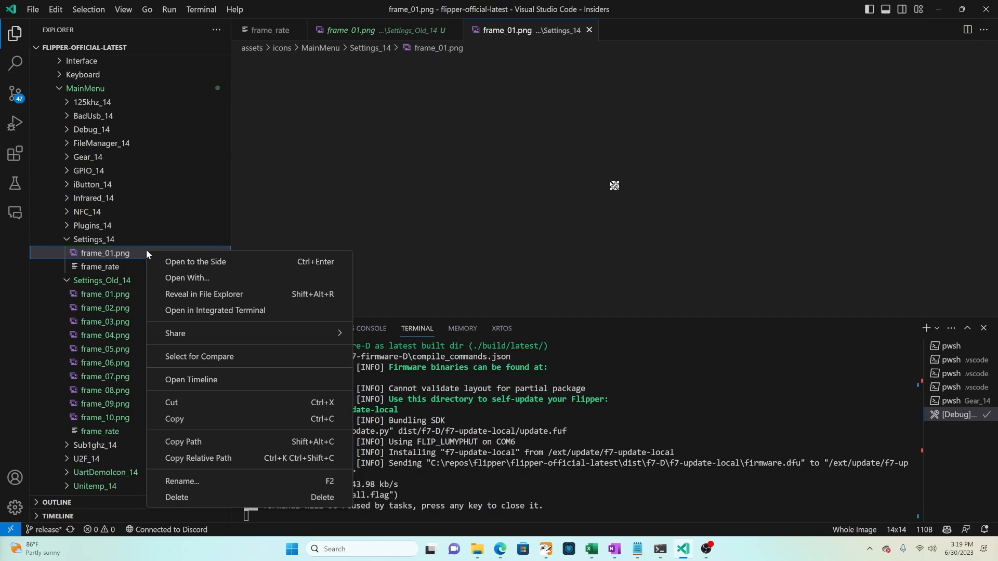
mouse_move(213, 298)
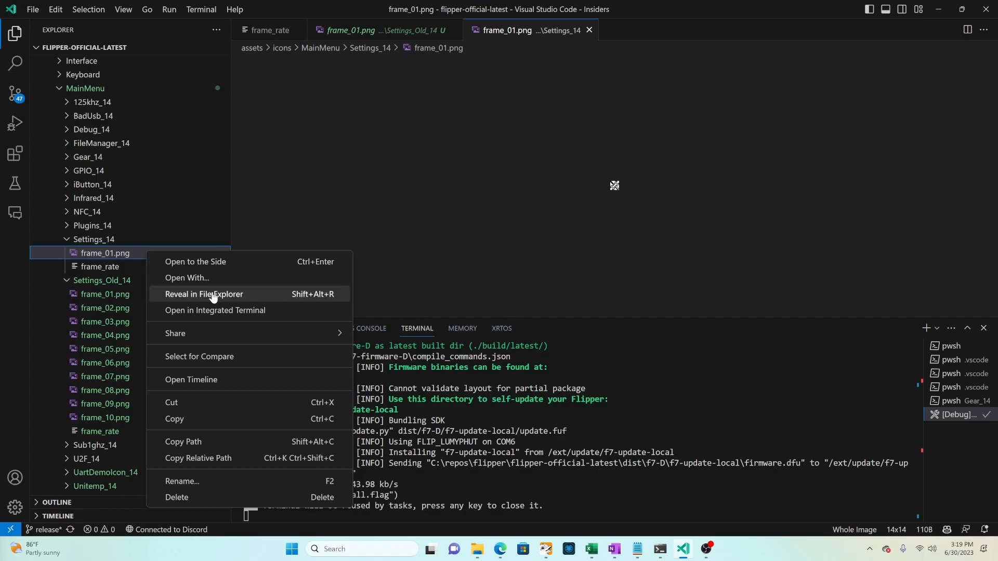
click(204, 294)
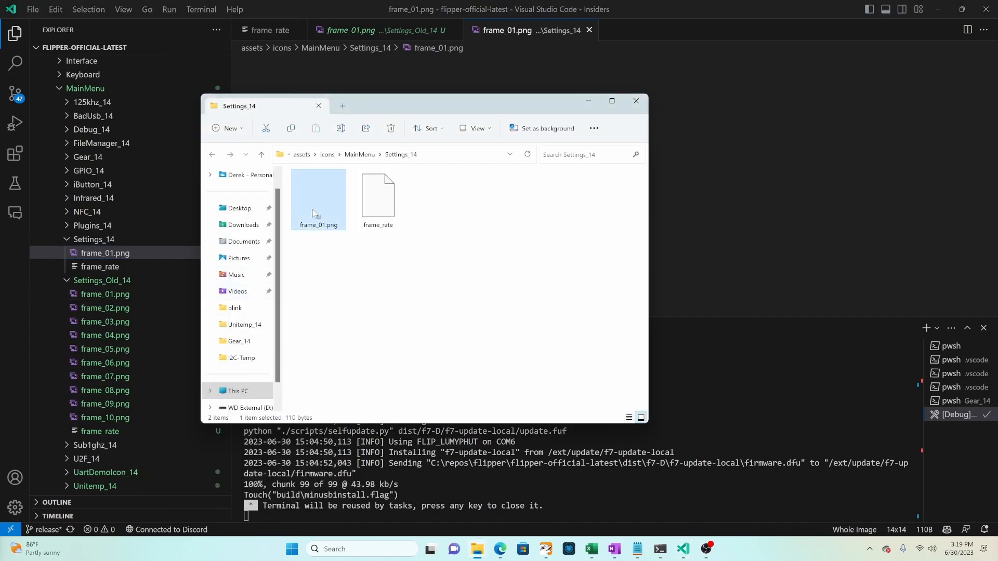
right_click(318, 197)
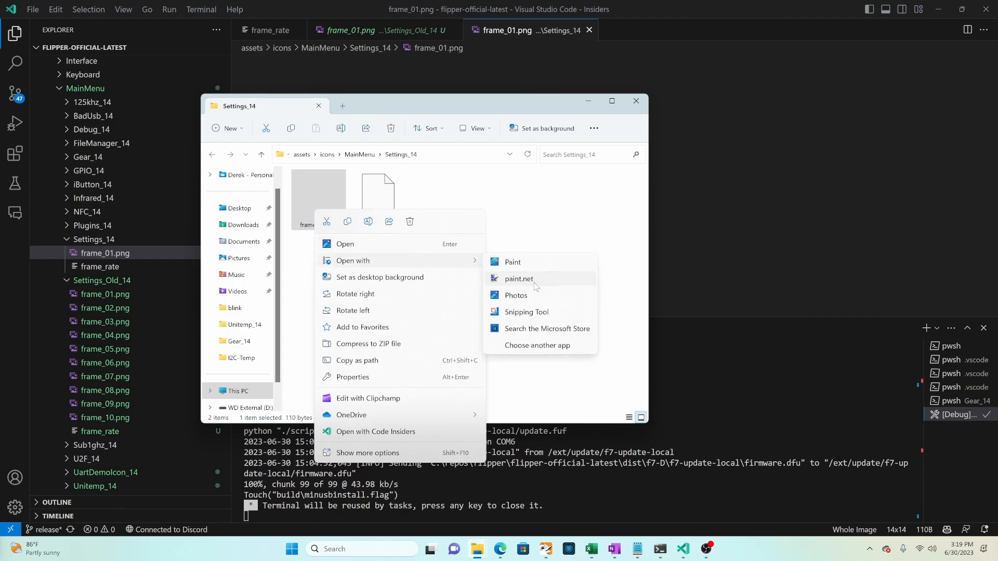
Step: Open frame_01.png in paint.net, erase the old icon and fill the canvas white
click(517, 278)
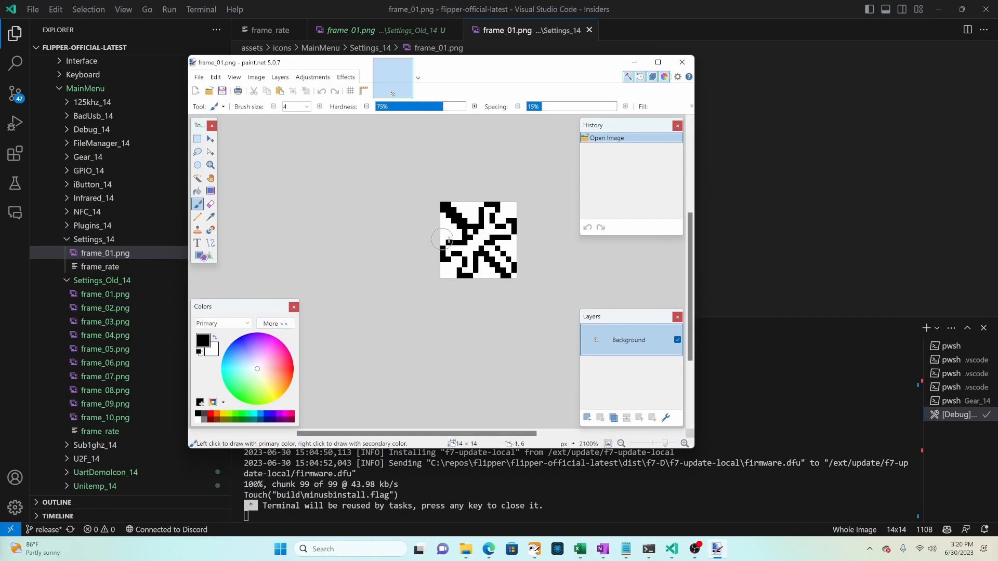
key(ctrl+a)
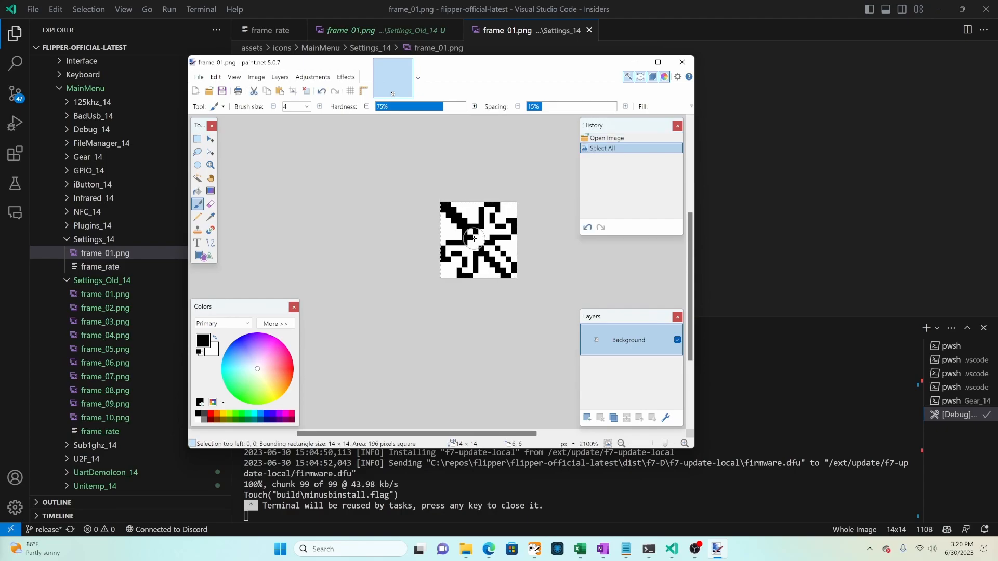
key(Delete)
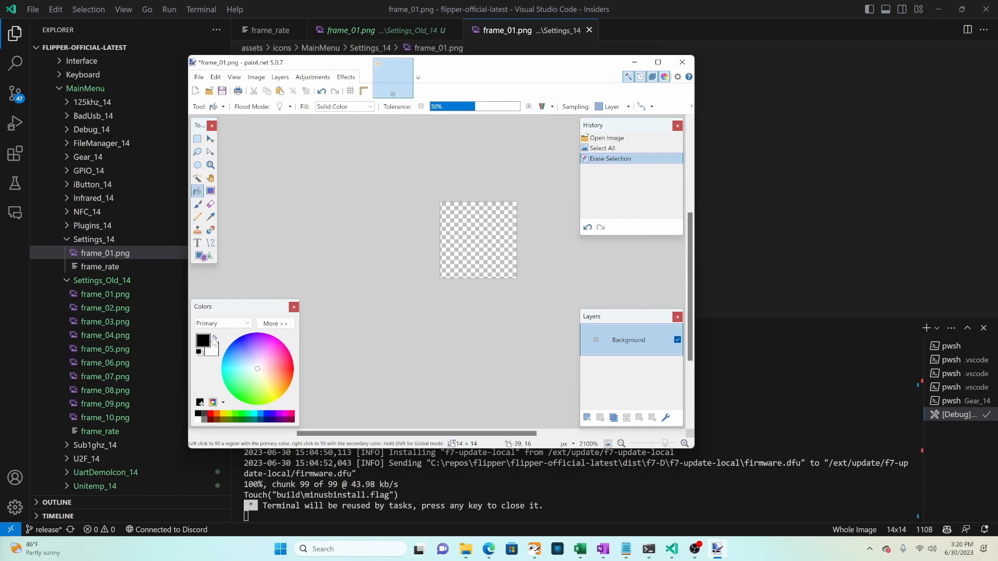
click(478, 240)
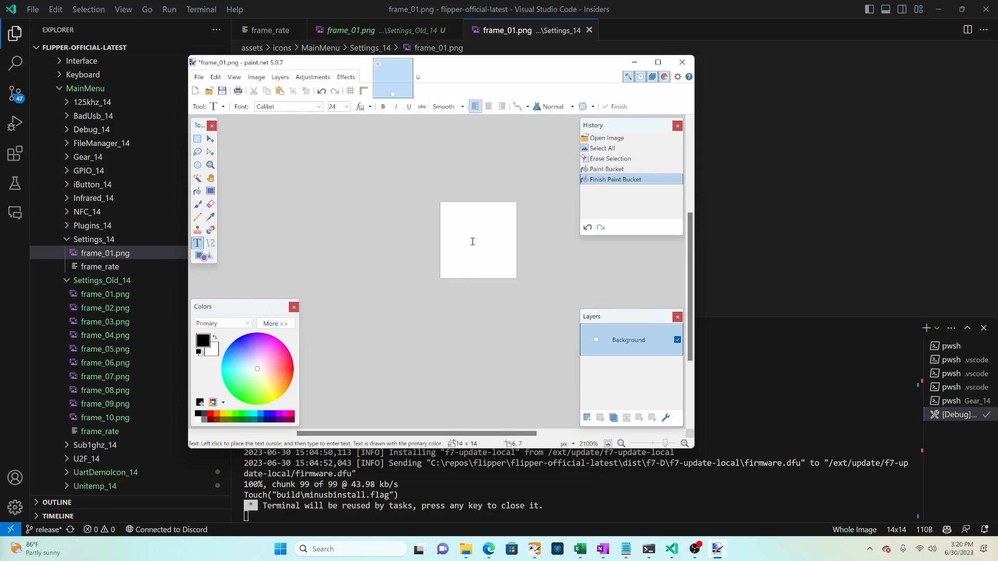
Step: Set the Text tool to size 8 with antialiasing off and enter the digit 1
click(467, 242)
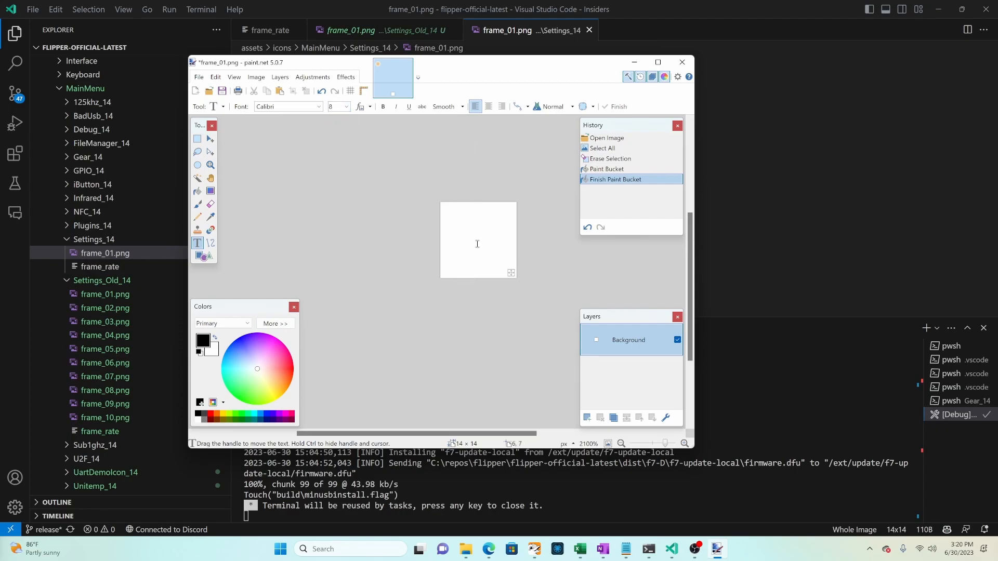
text(1)
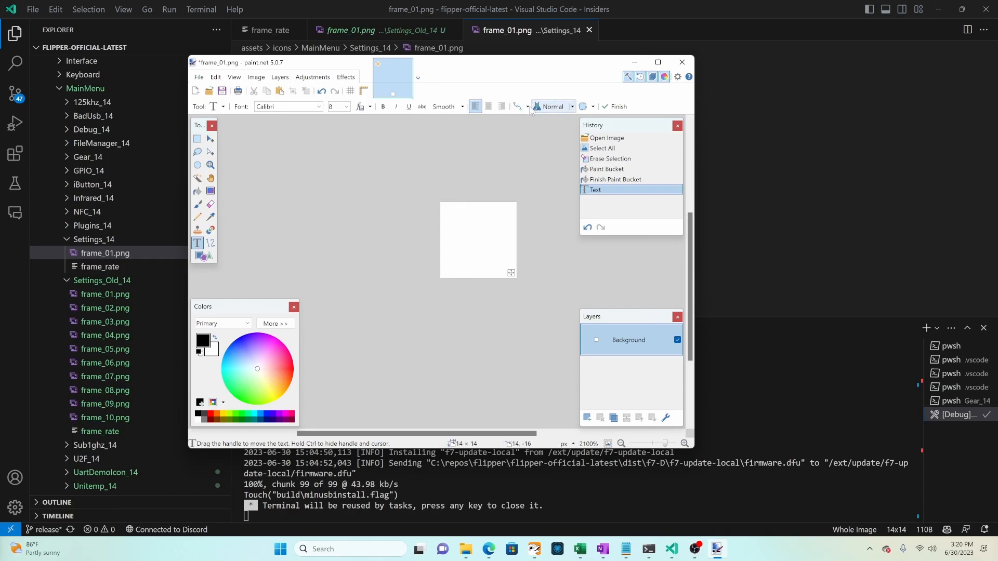
click(527, 106)
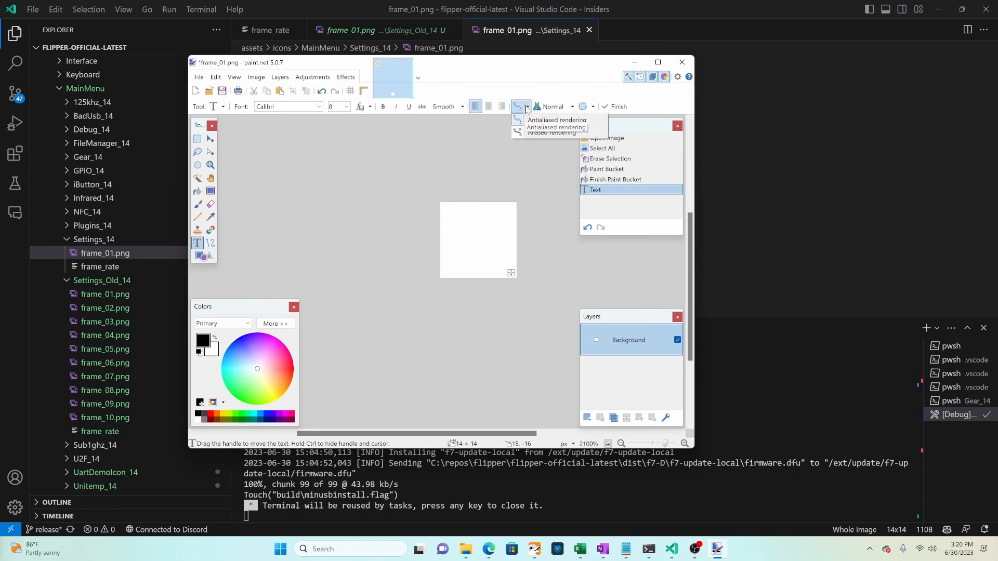
click(475, 243)
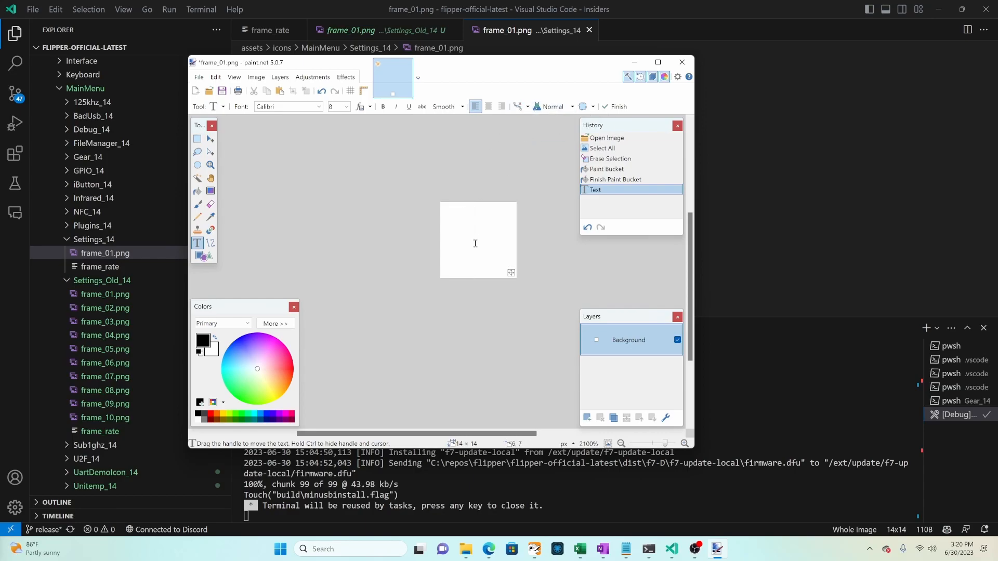
text(1)
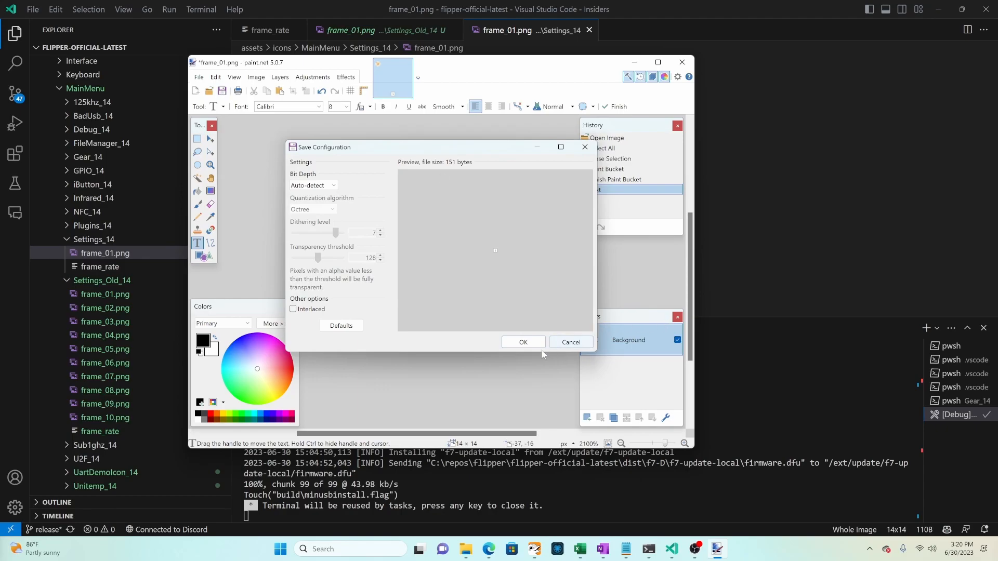
Step: Edit the digit and save the image as a new frame copy in Settings_14
click(523, 342)
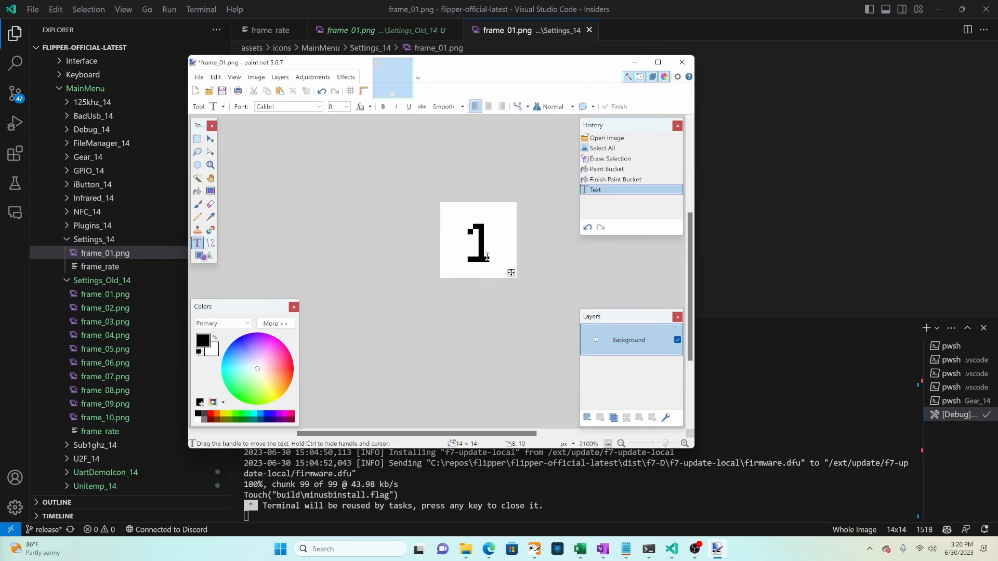
click(586, 228)
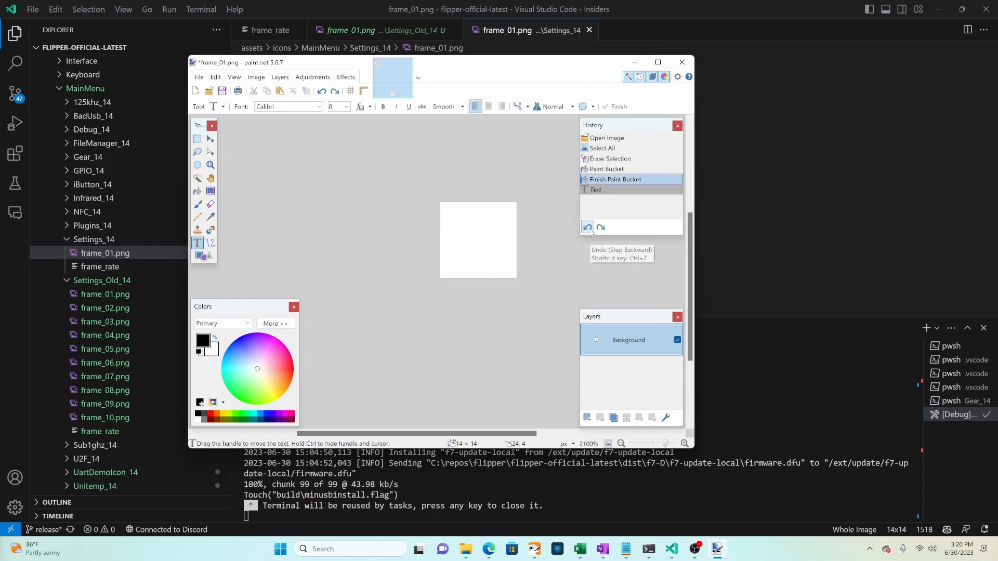
click(586, 228)
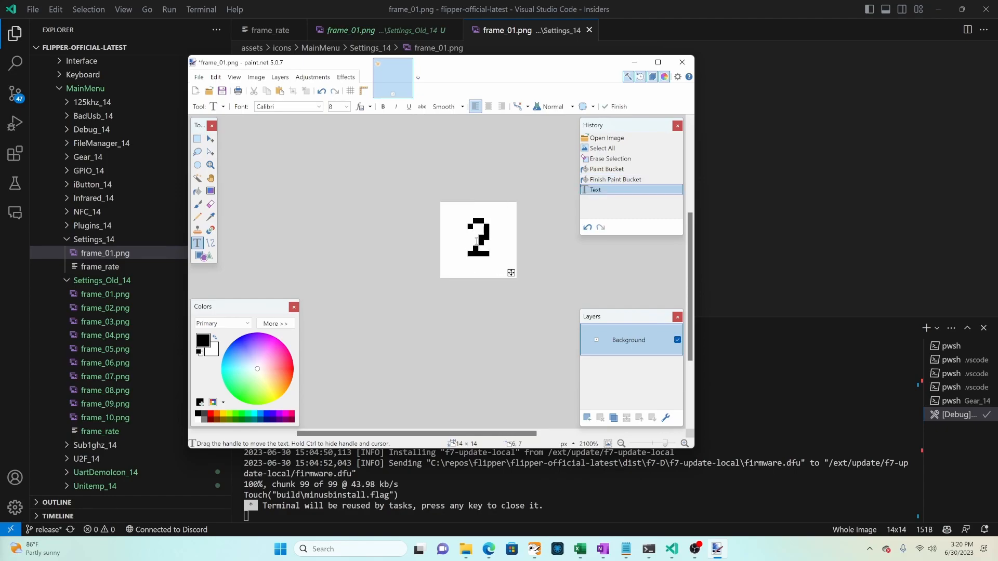
click(198, 76)
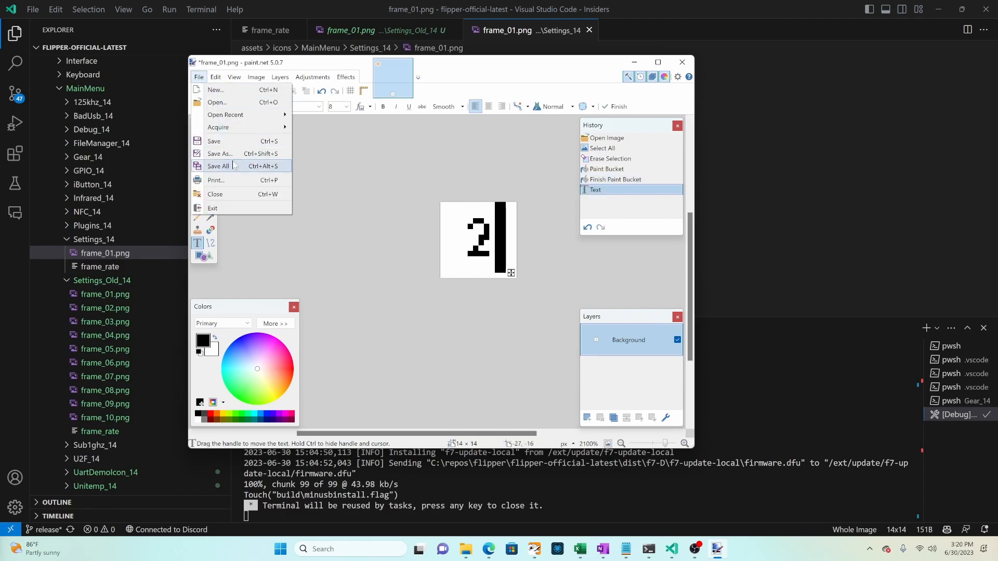
click(220, 154)
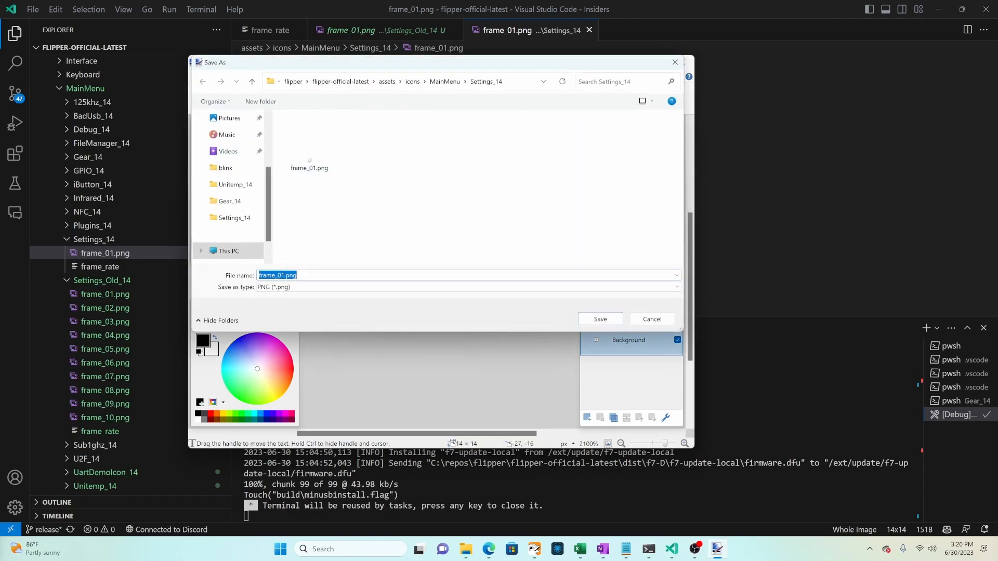
click(599, 319)
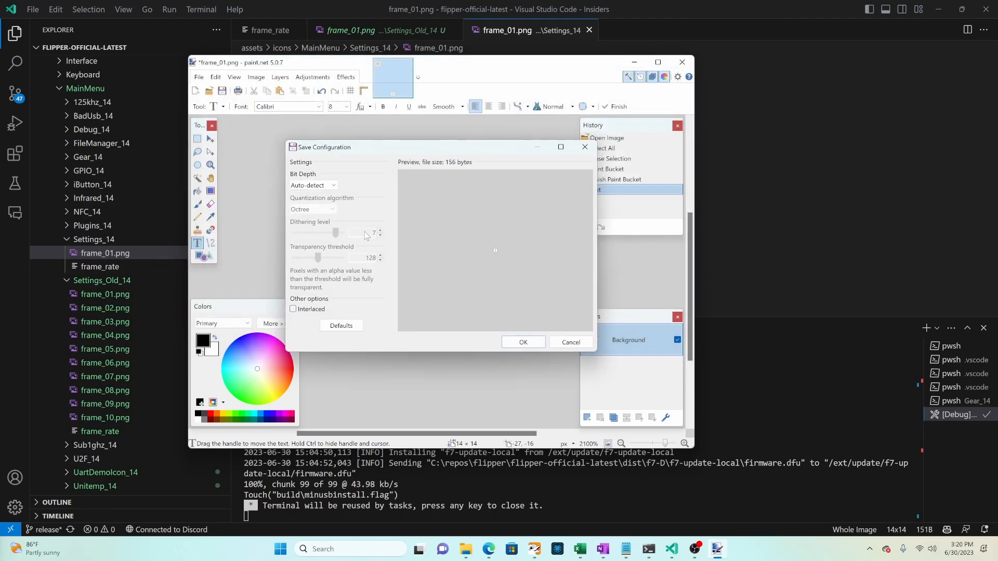
click(523, 342)
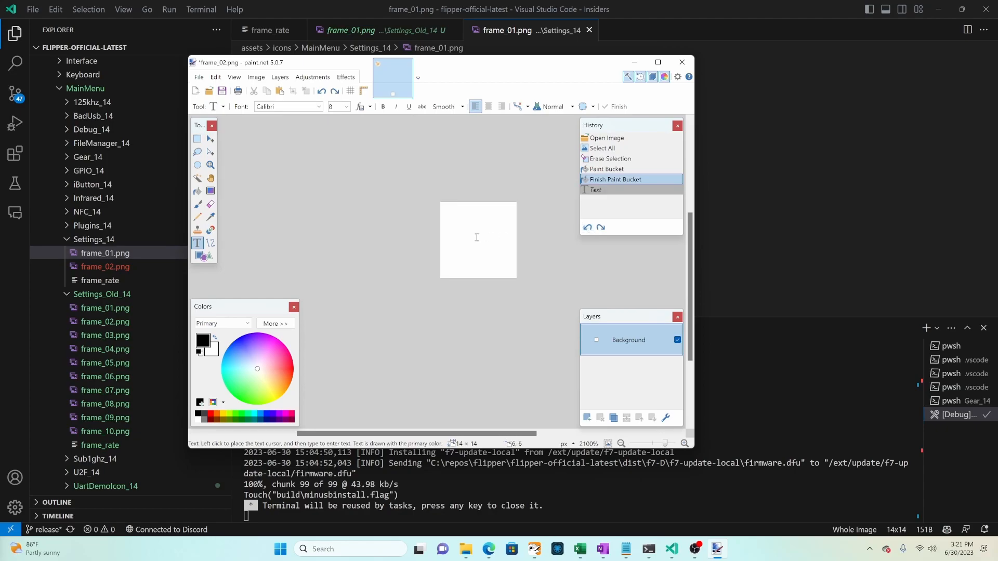
Step: Save the digit frames 3, 4 and 5 as frame_03.png, frame_04.png and frame_05.png
click(198, 76)
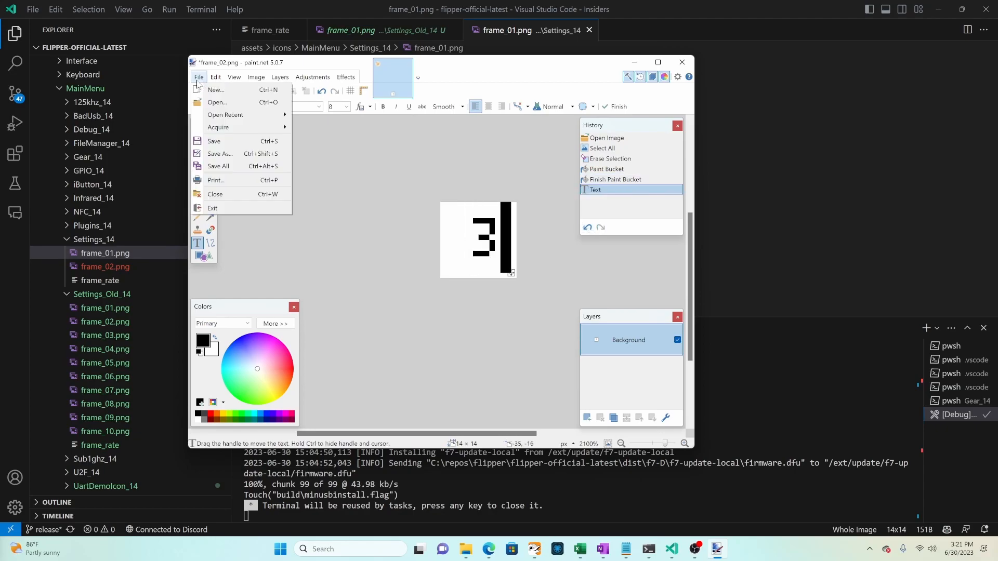
click(219, 153)
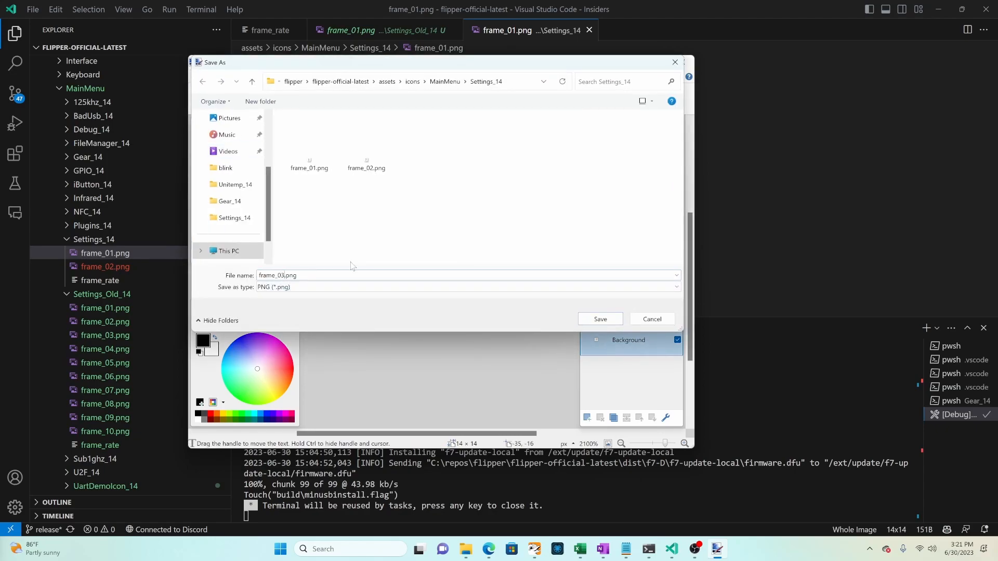
click(599, 319)
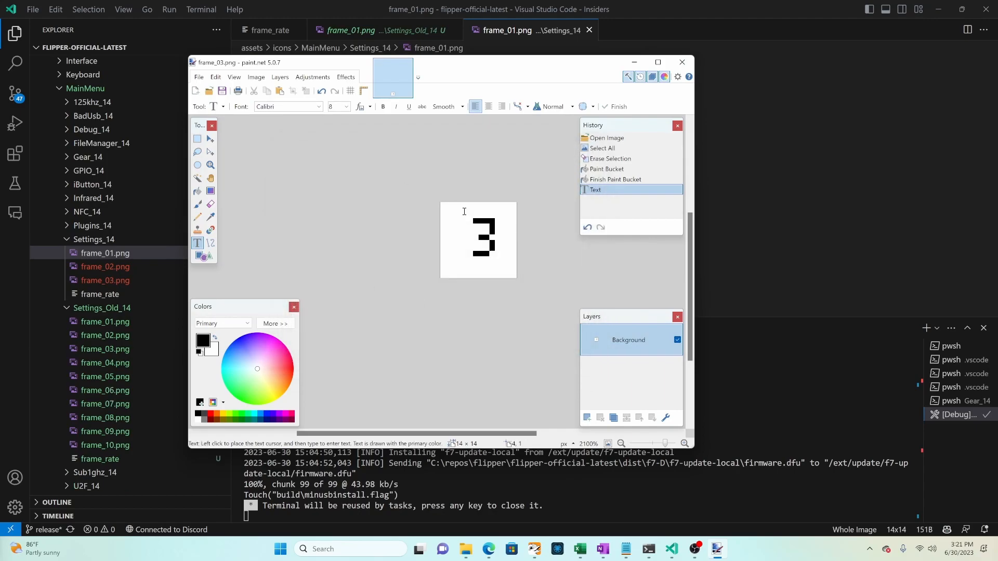
click(198, 76)
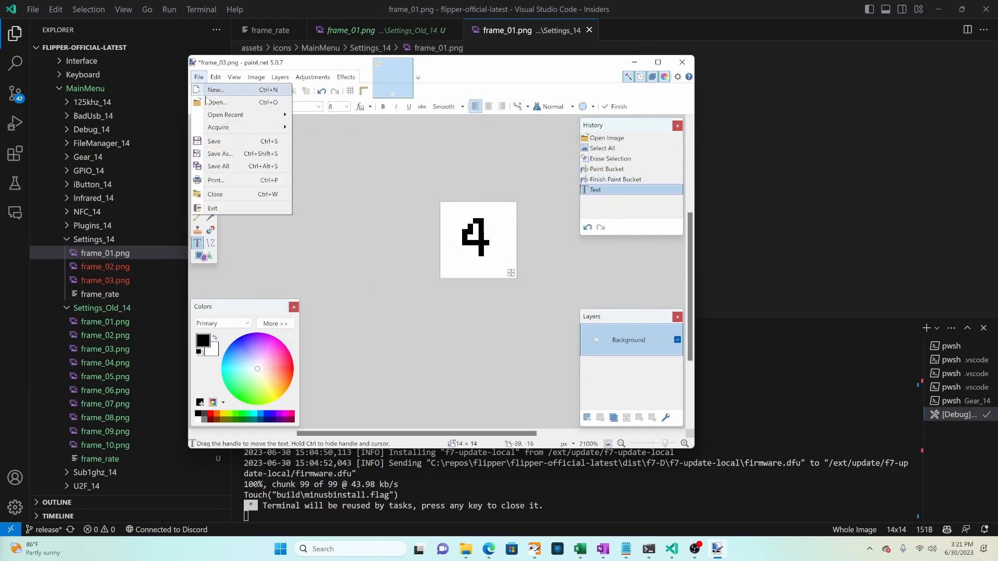
click(219, 153)
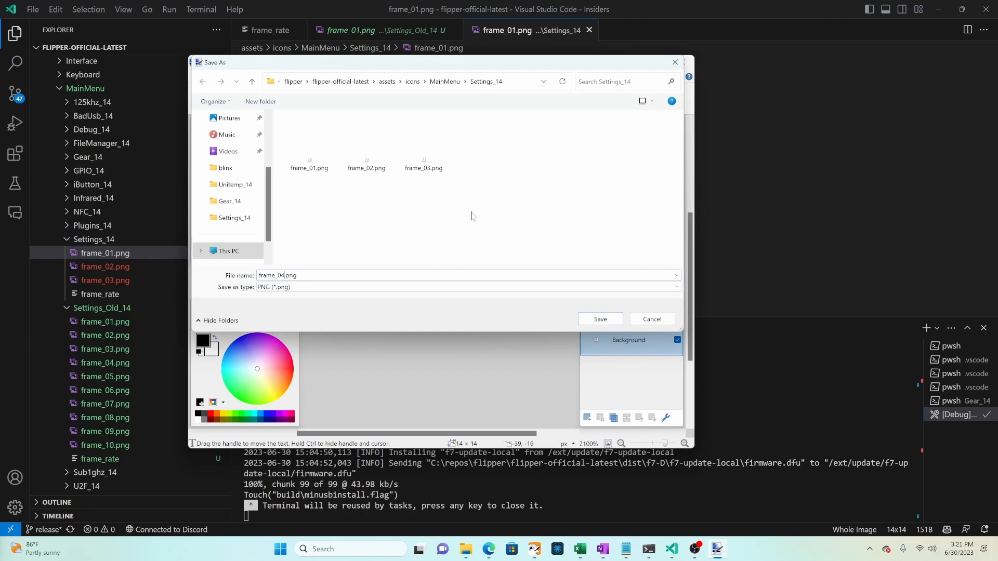
click(599, 319)
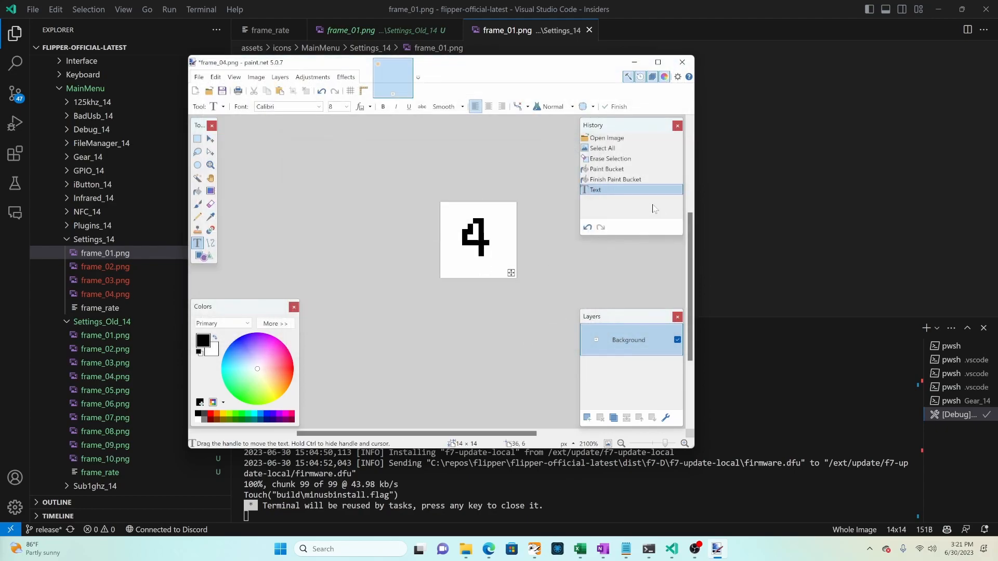
text(54.png)
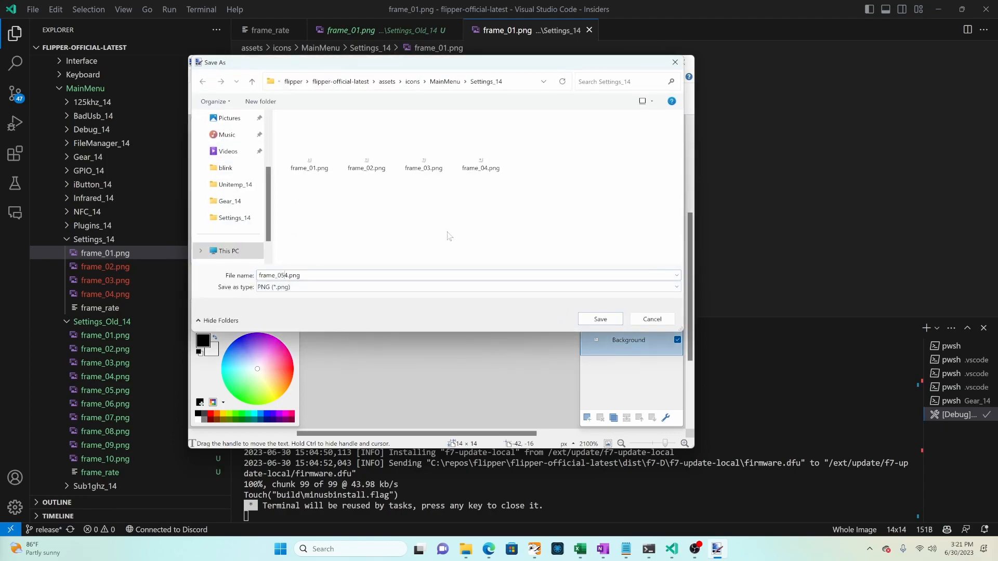
click(598, 319)
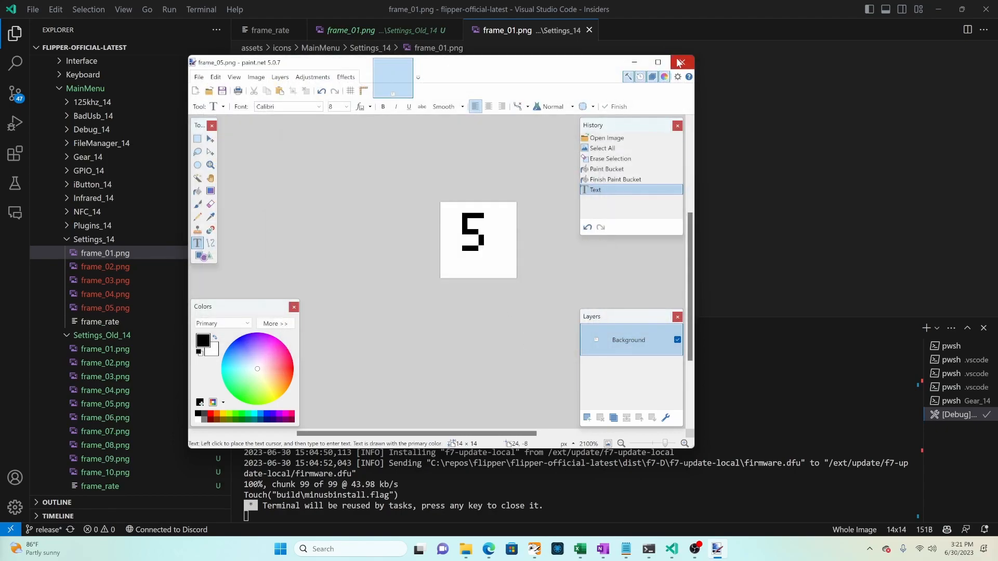
Step: Close paint.net and change the Settings_14 frame_rate from 3 to 2
click(680, 61)
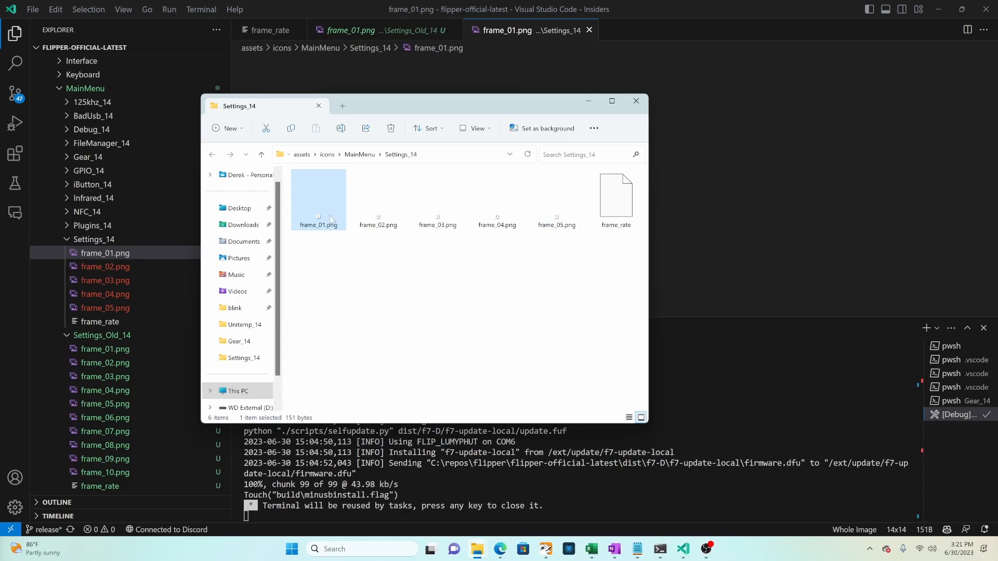
mouse_move(344, 234)
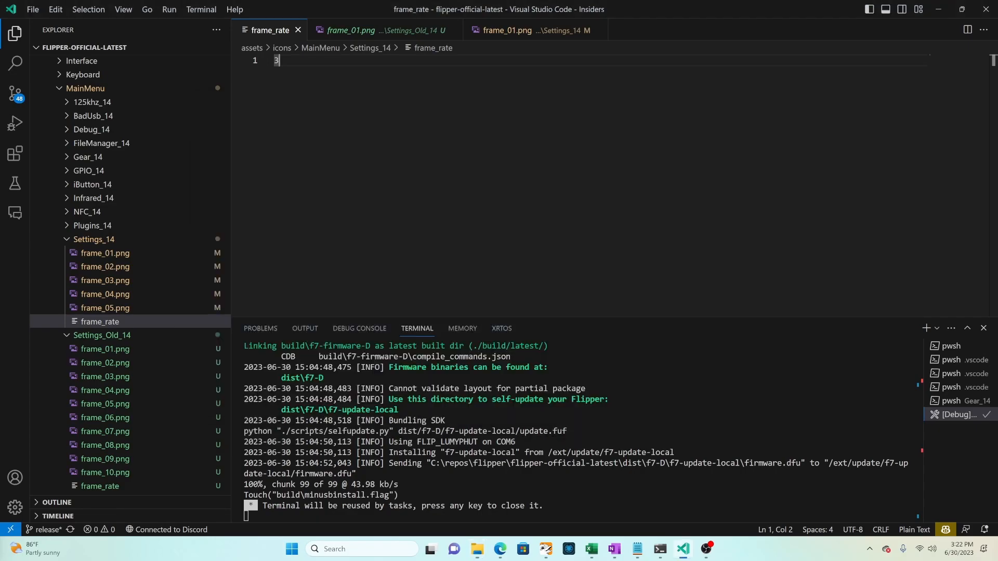
text(2)
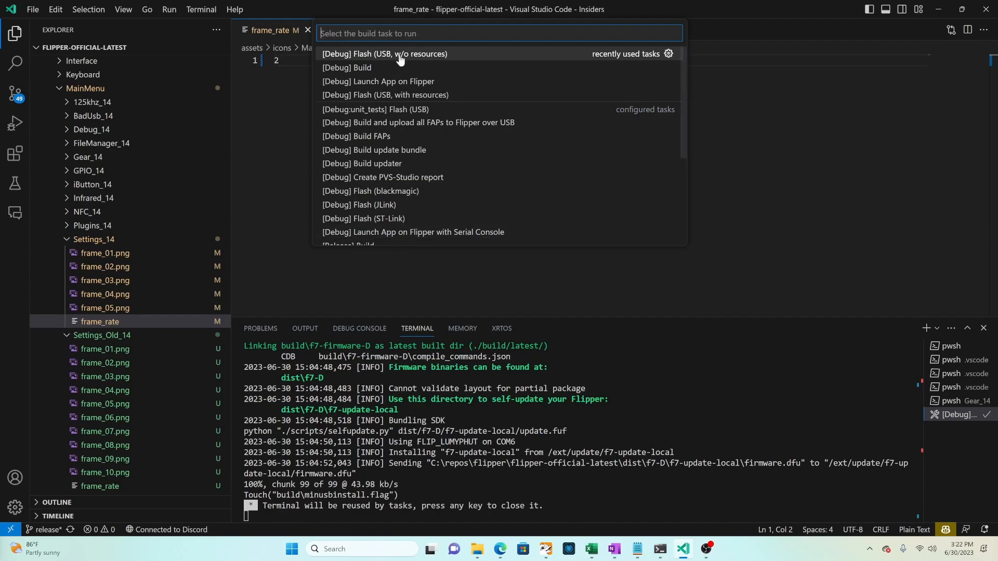
Step: Run '[Debug] Flash (USB, w/o resources)' and bring up the Flipper's remote screen
click(384, 53)
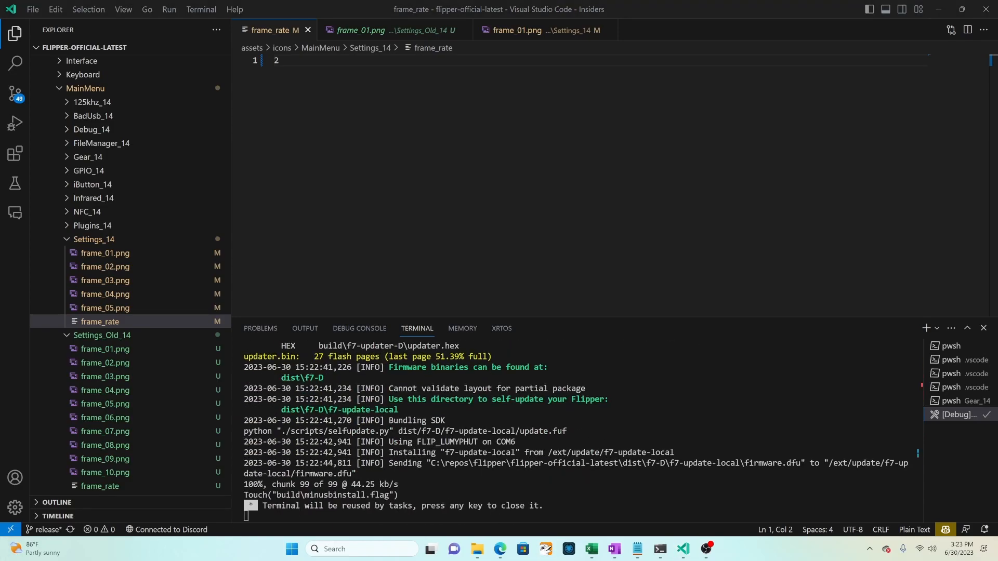
click(544, 549)
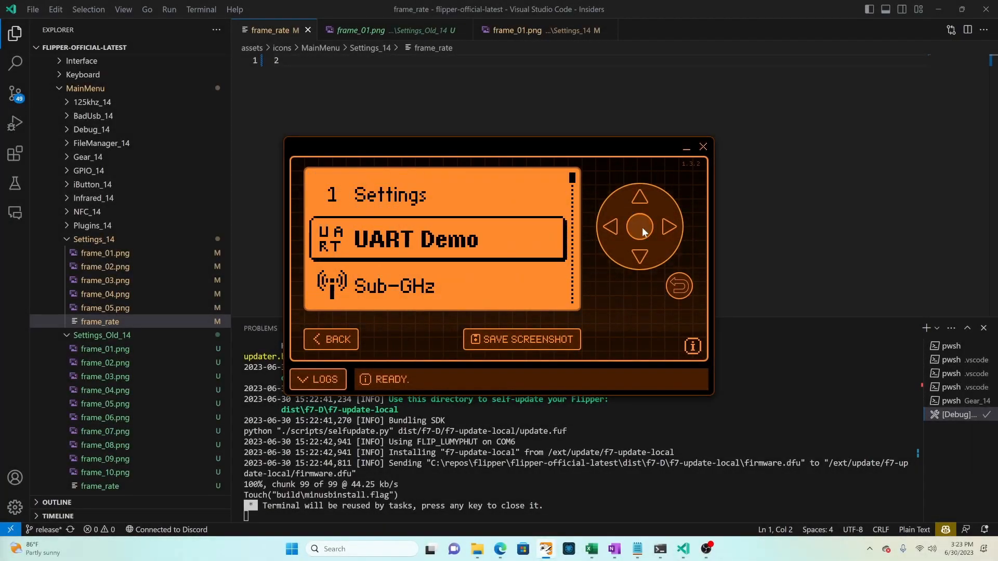
Step: Scroll down the Flipper main menu to check the new Settings icon and following entries
click(639, 195)
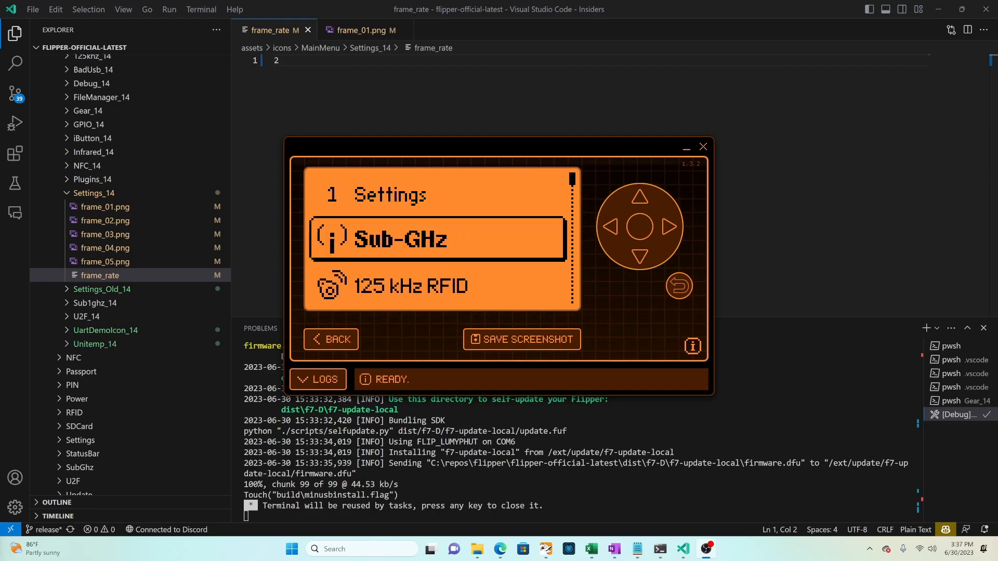
click(639, 257)
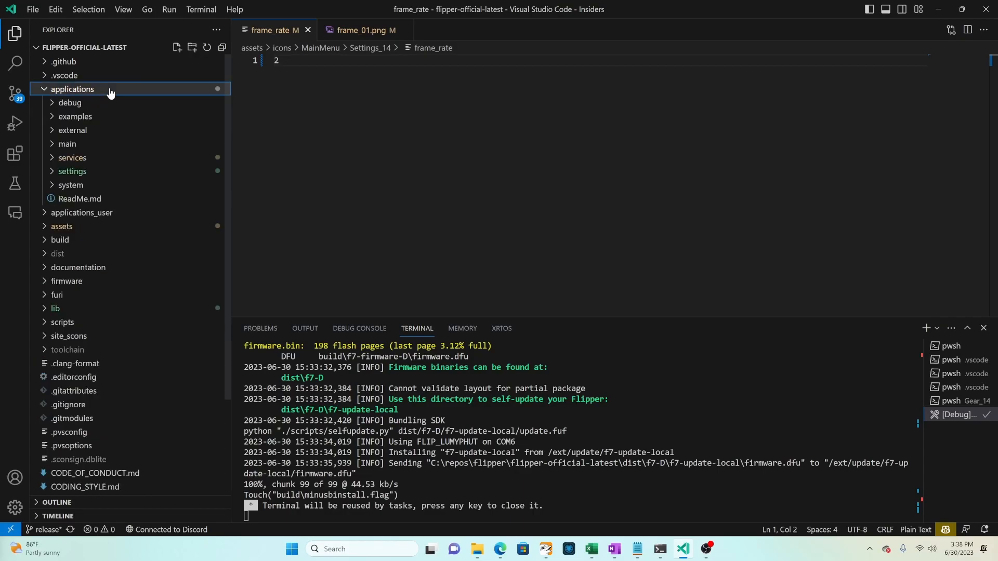
Step: Open applications/main/subghz/application.fam showing the Sub-GHz menu order of 10
click(66, 143)
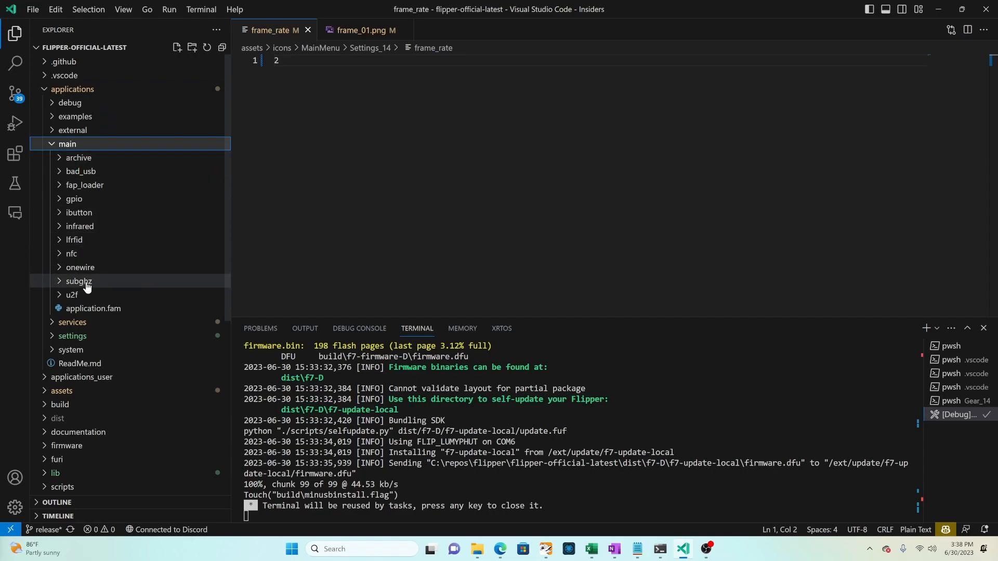
click(78, 281)
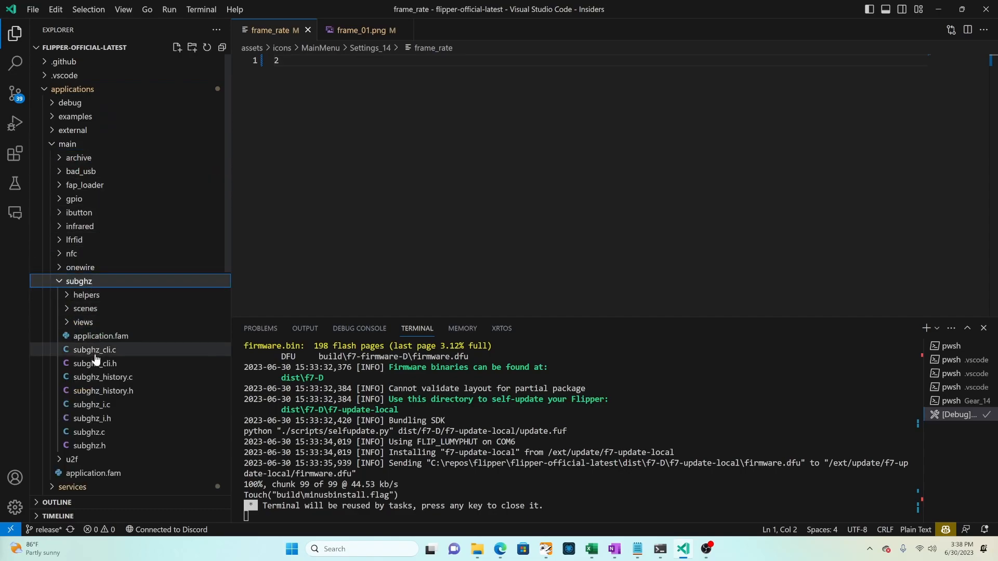
click(101, 336)
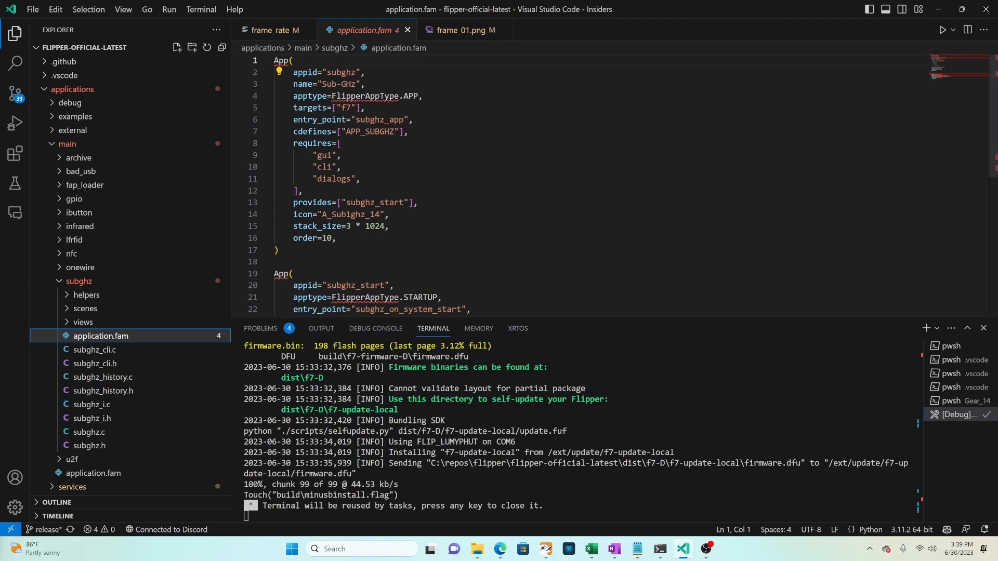
Step: Open applications/main/lfrfid/application.fam showing the 125 kHz RFID order of 20
click(73, 240)
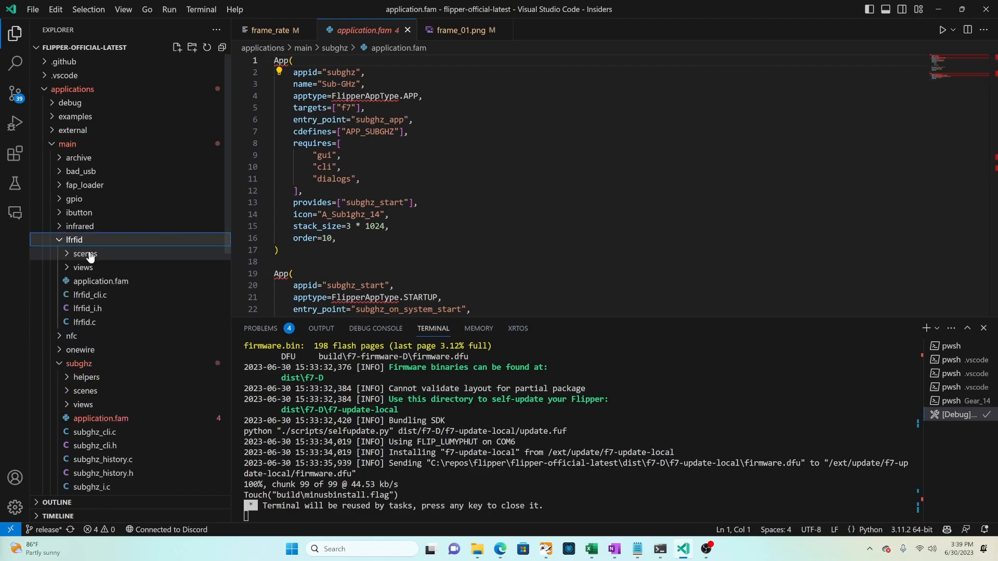
click(99, 280)
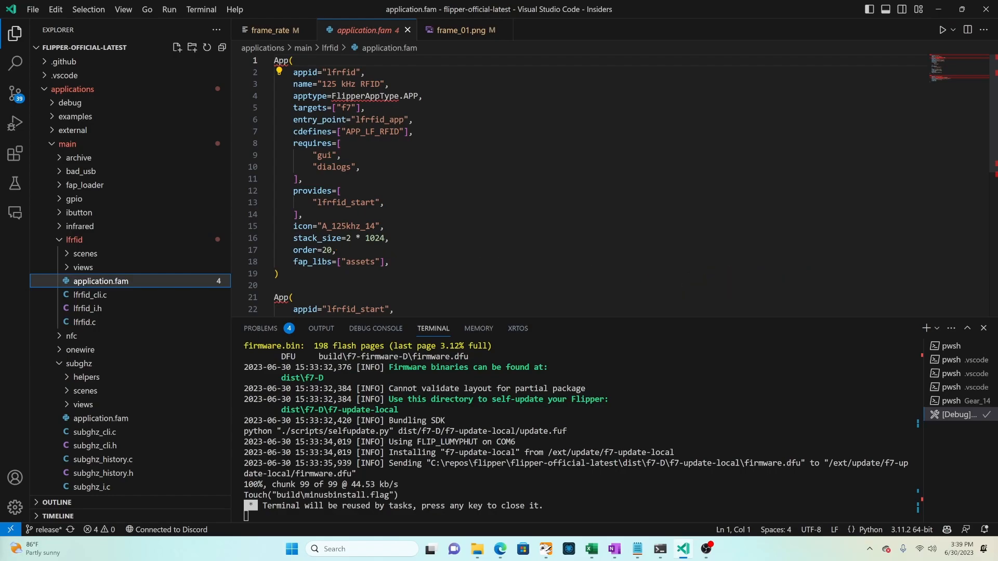
Step: Set order=15 instead of 40 in infrared/application.fam
click(80, 225)
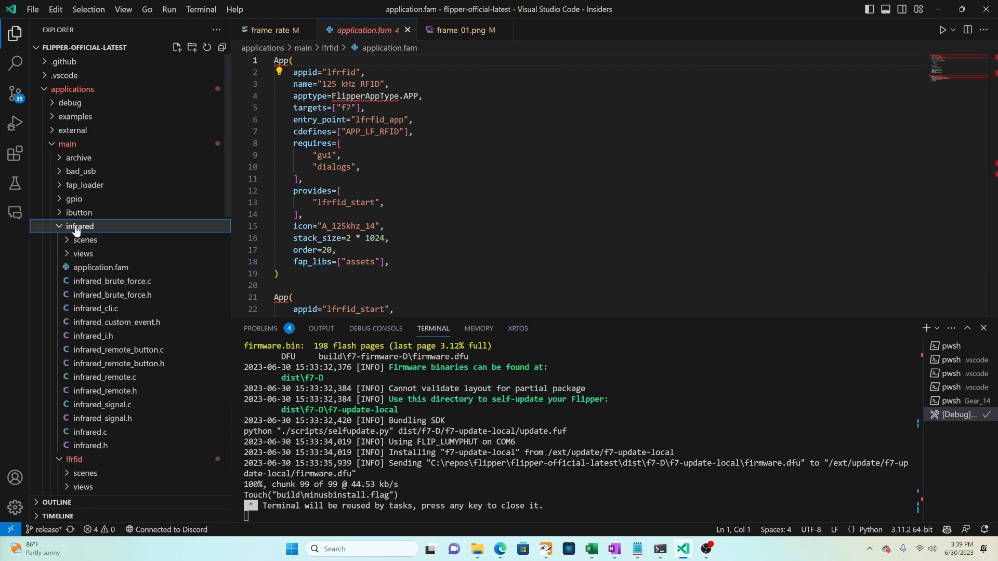
click(100, 267)
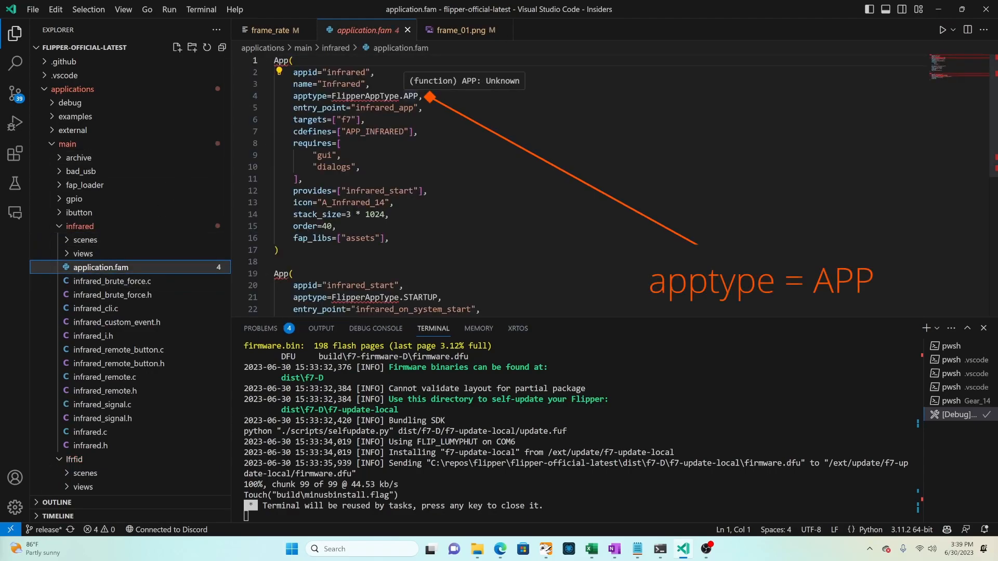
click(329, 226)
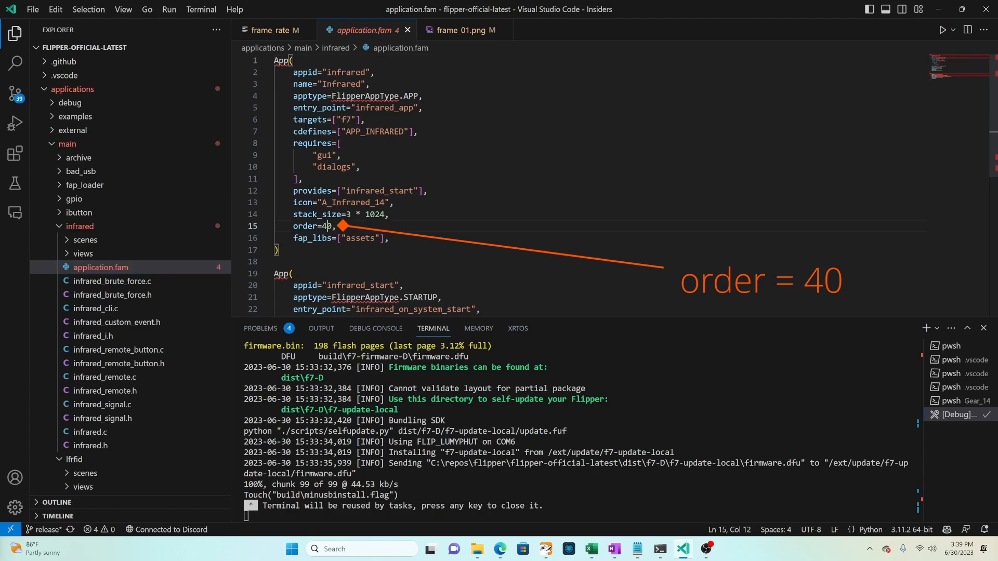
double_click(325, 226)
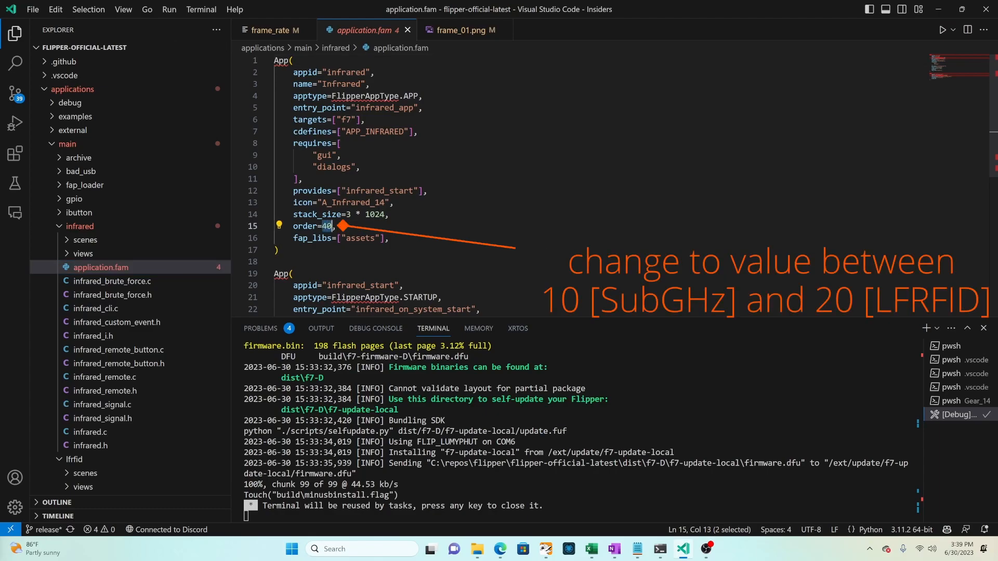
text(15)
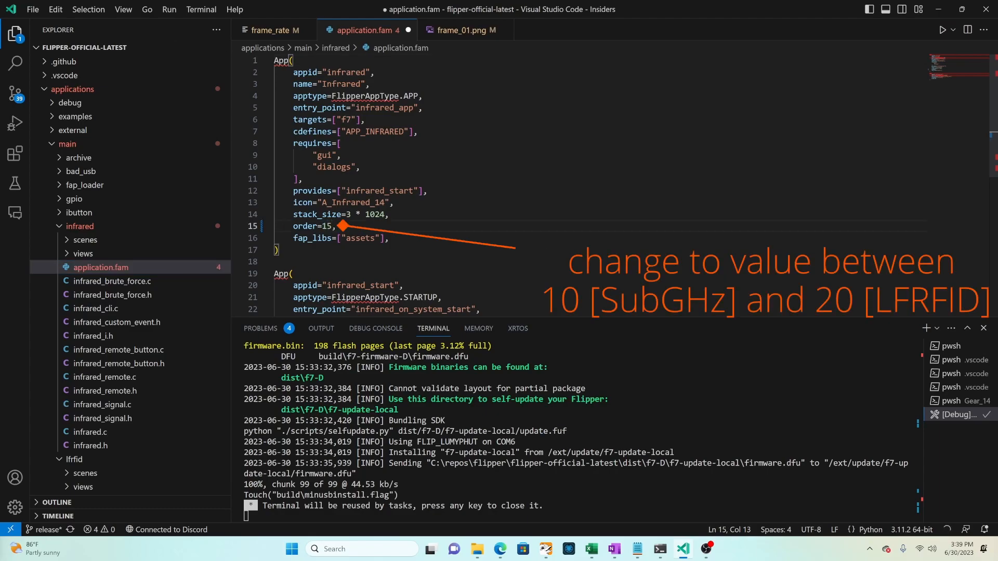
Step: Save the file and run the Flash (USB, w/o resources) build task
key(ctrl+s)
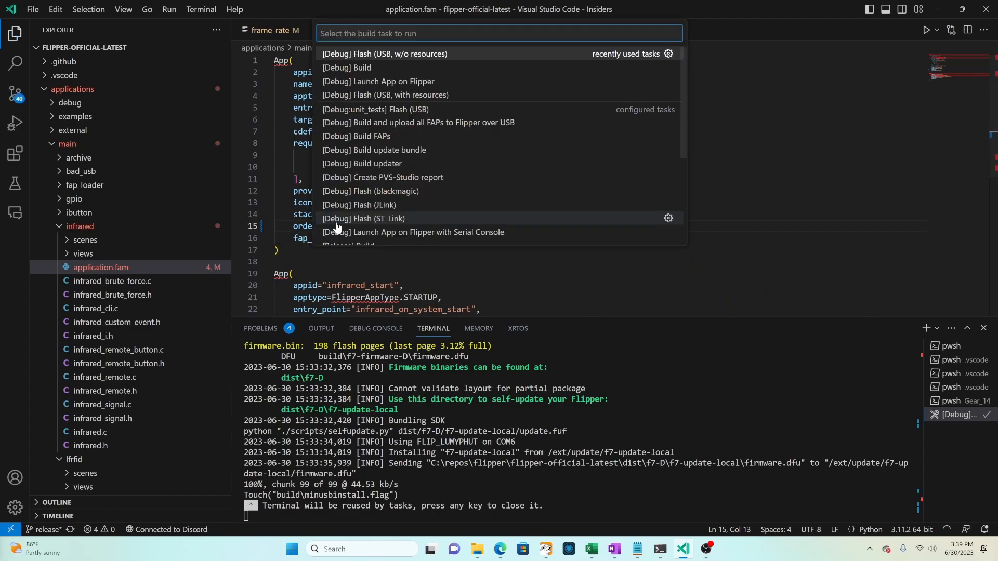
mouse_move(425, 58)
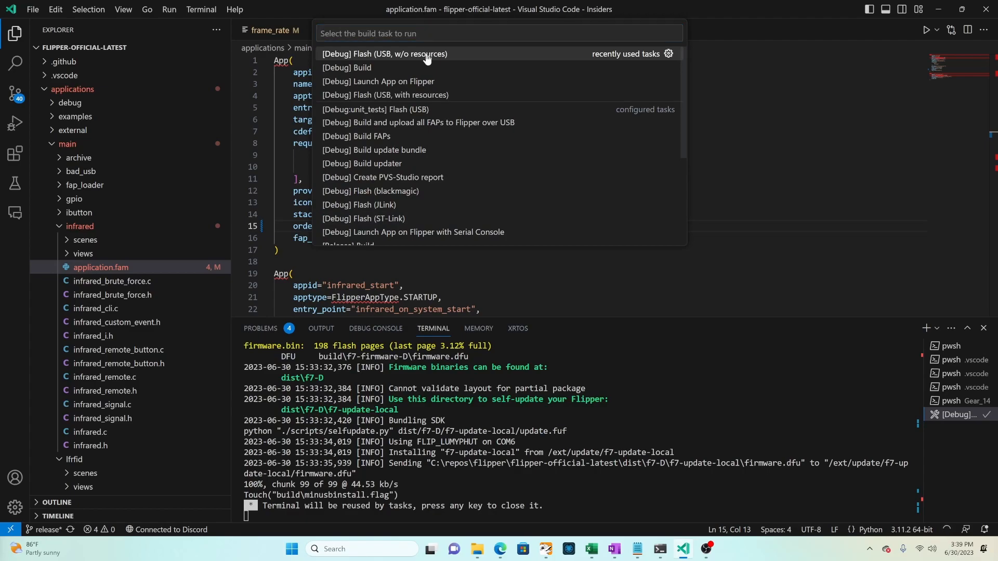
click(384, 53)
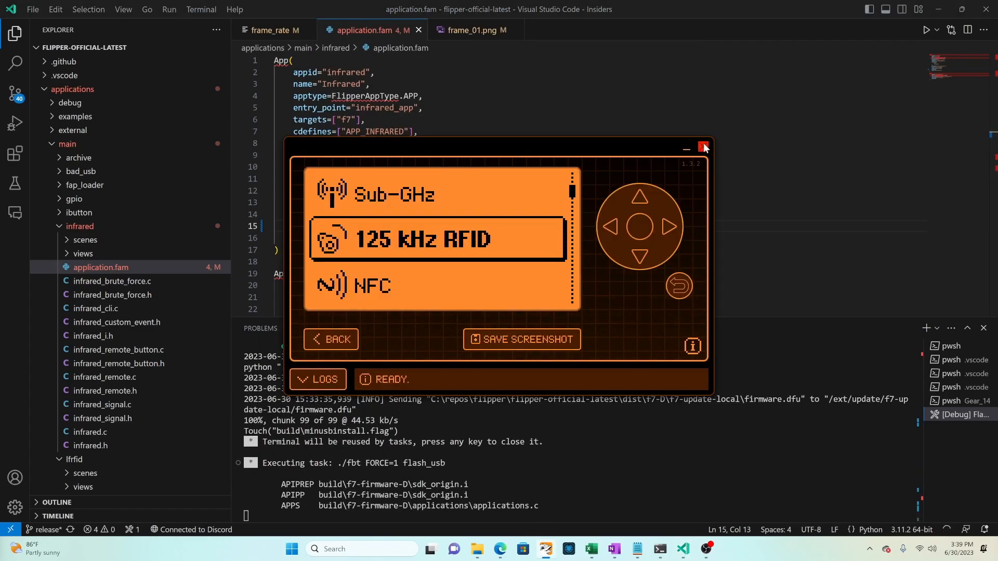
Step: Show the Flipper main menu in qFlipper with Infrared between Sub-GHz and 125 kHz RFID
click(704, 148)
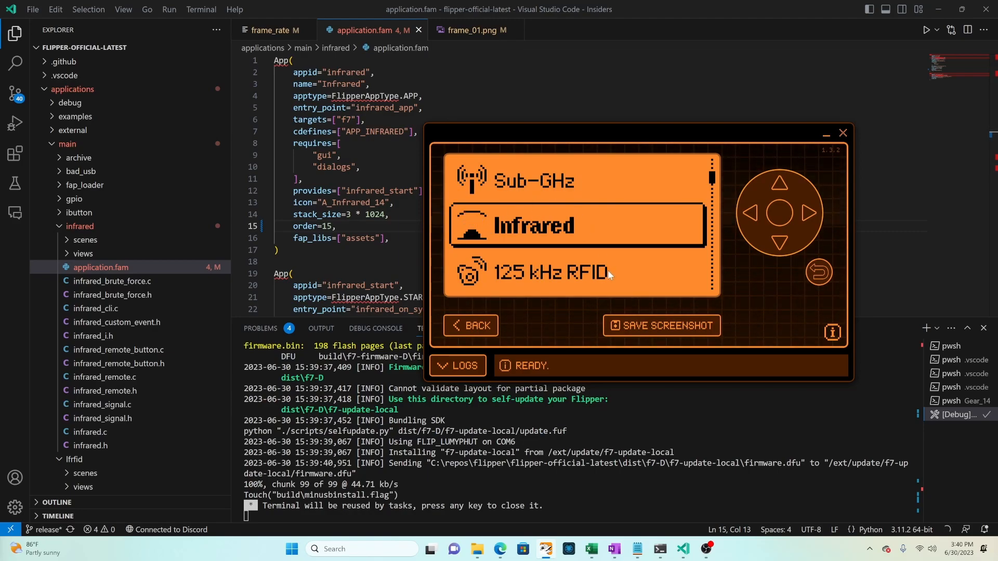
mouse_move(508, 242)
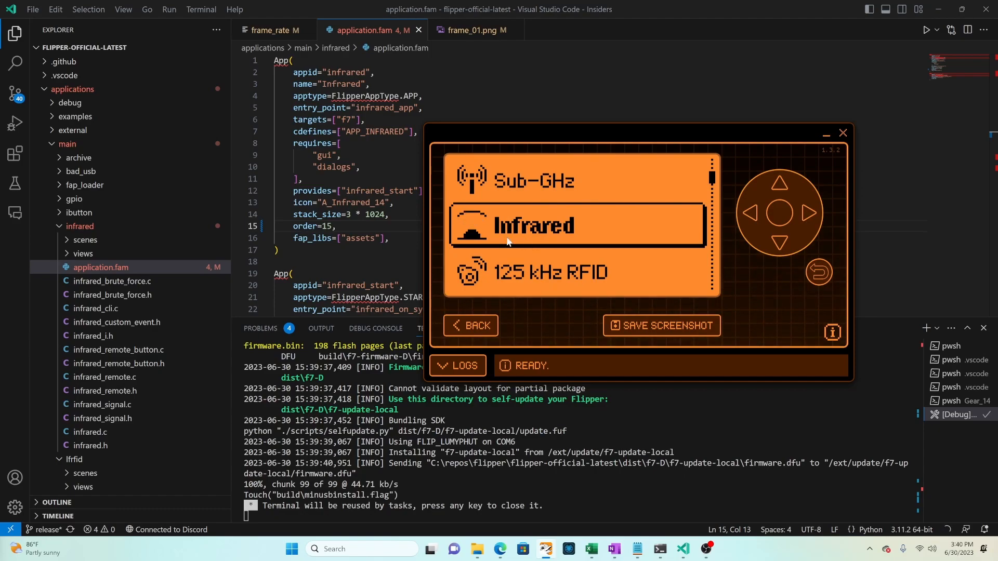
mouse_move(585, 243)
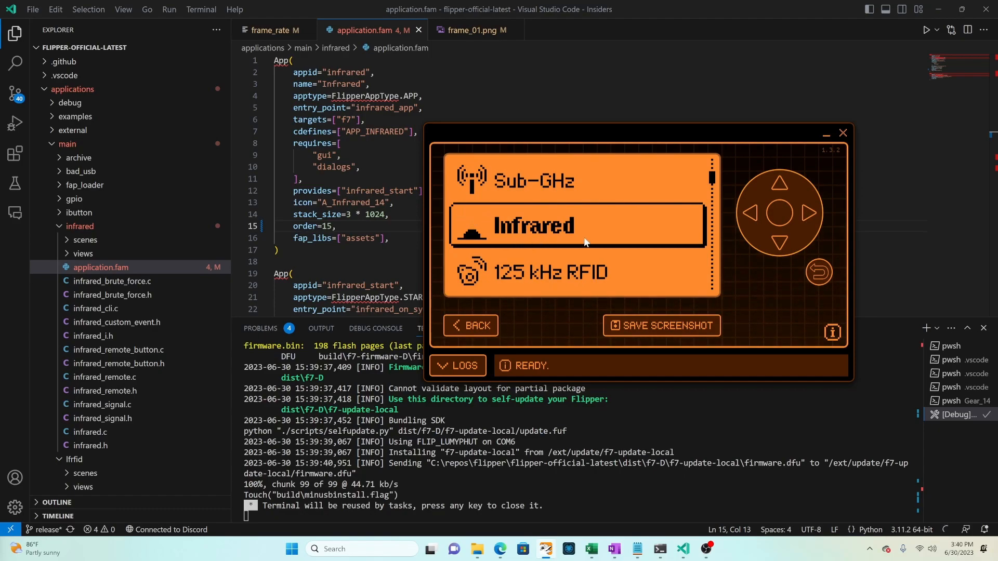